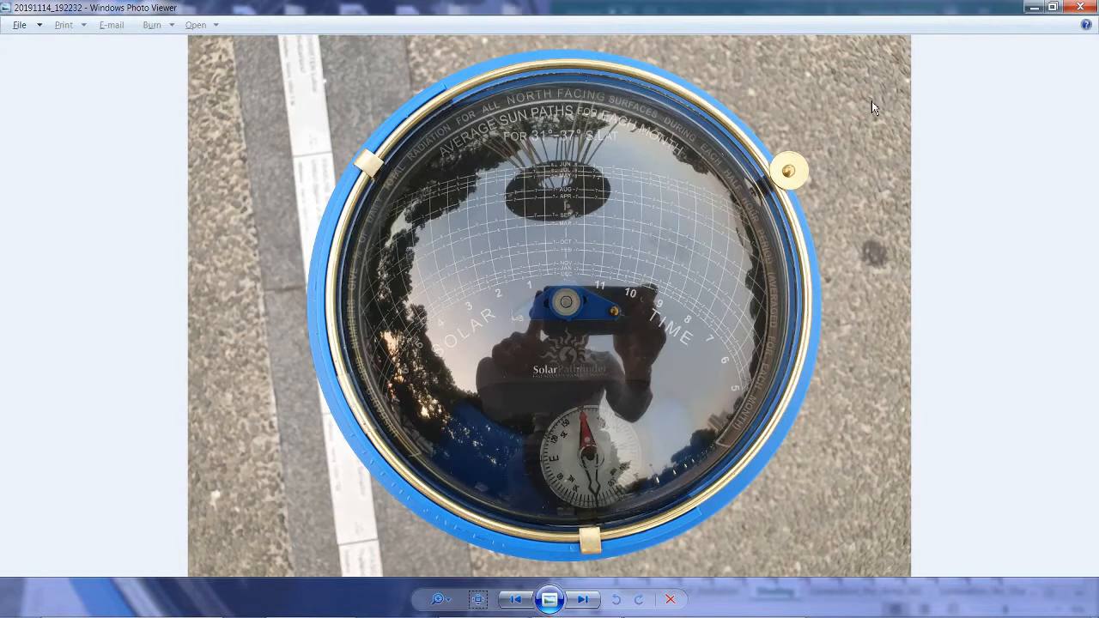
mouse_move(580, 266)
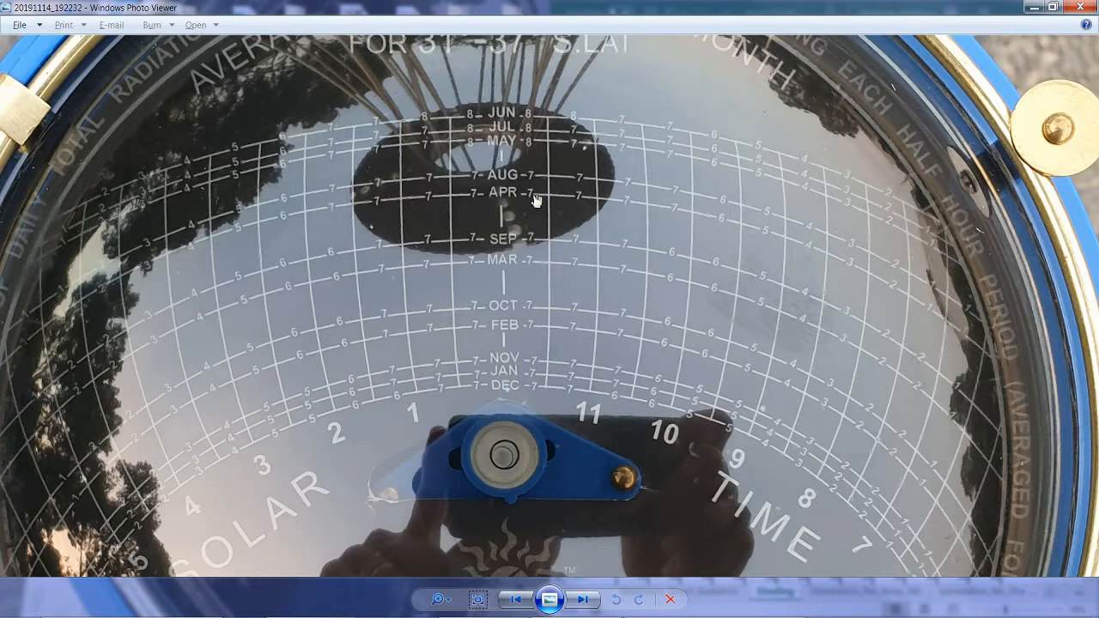
mouse_move(626, 202)
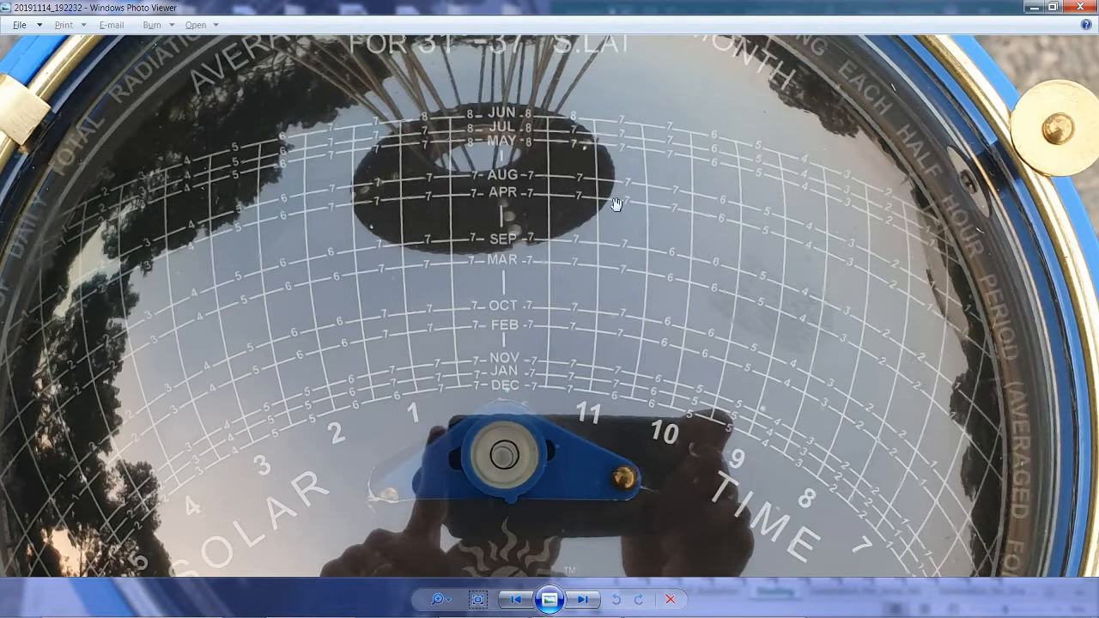
mouse_move(597, 389)
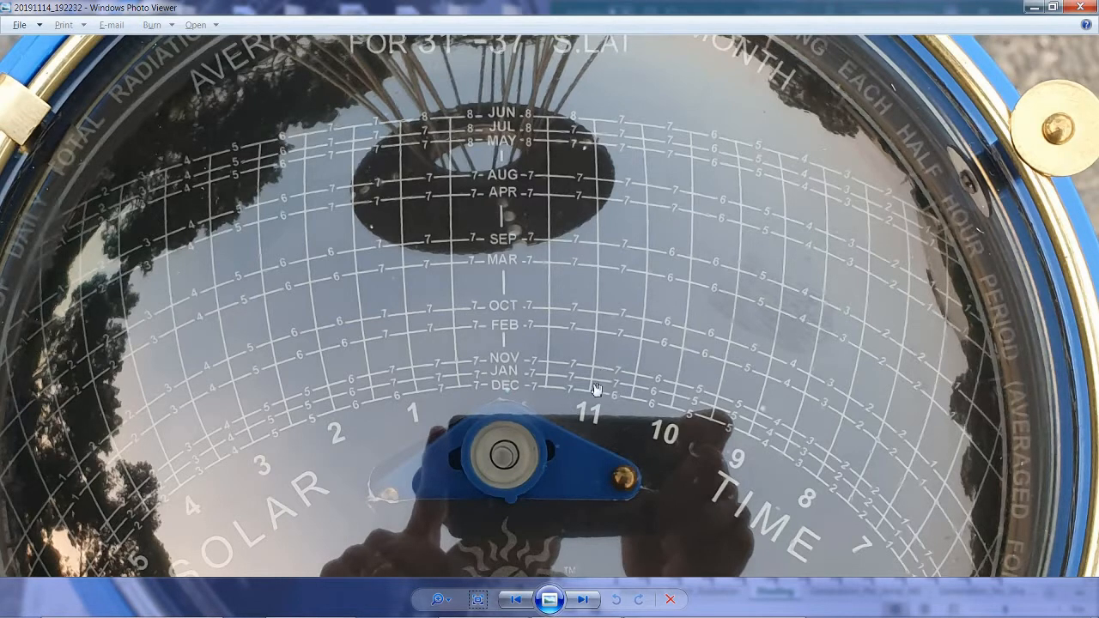
mouse_move(500, 391)
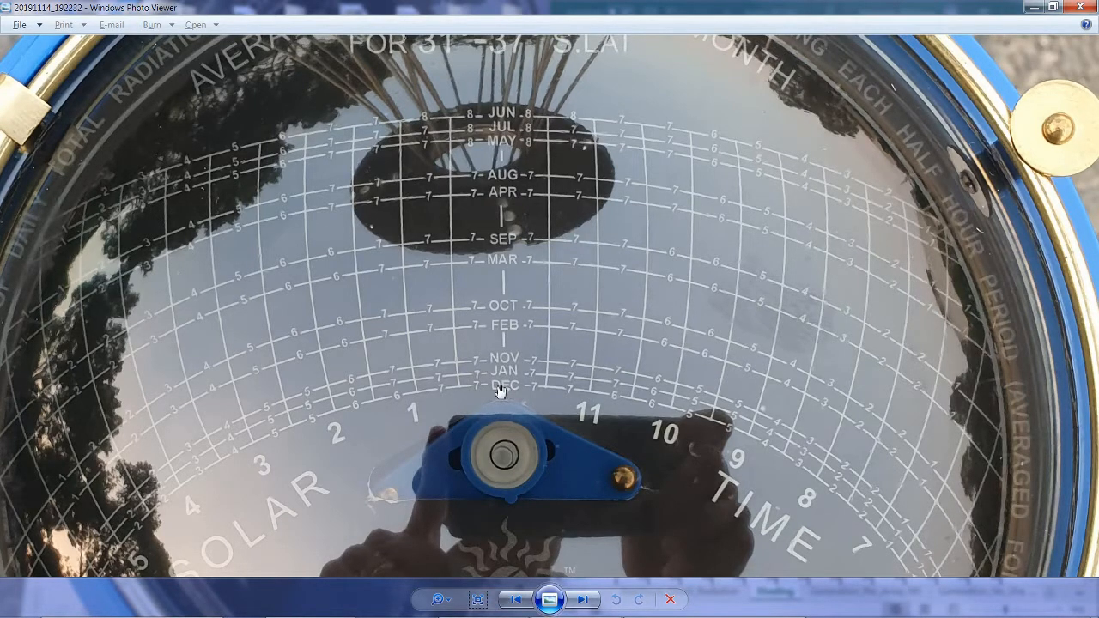
mouse_move(511, 196)
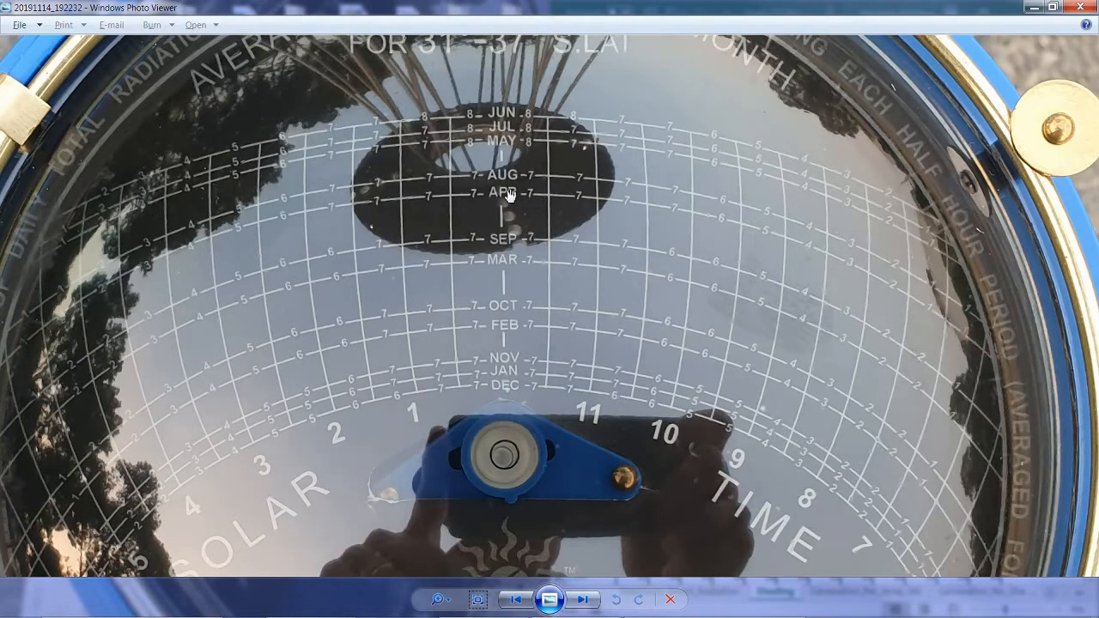
Pan the enlarged sun-path photo left to see tree reflections crossing the afternoon paths
click(437, 599)
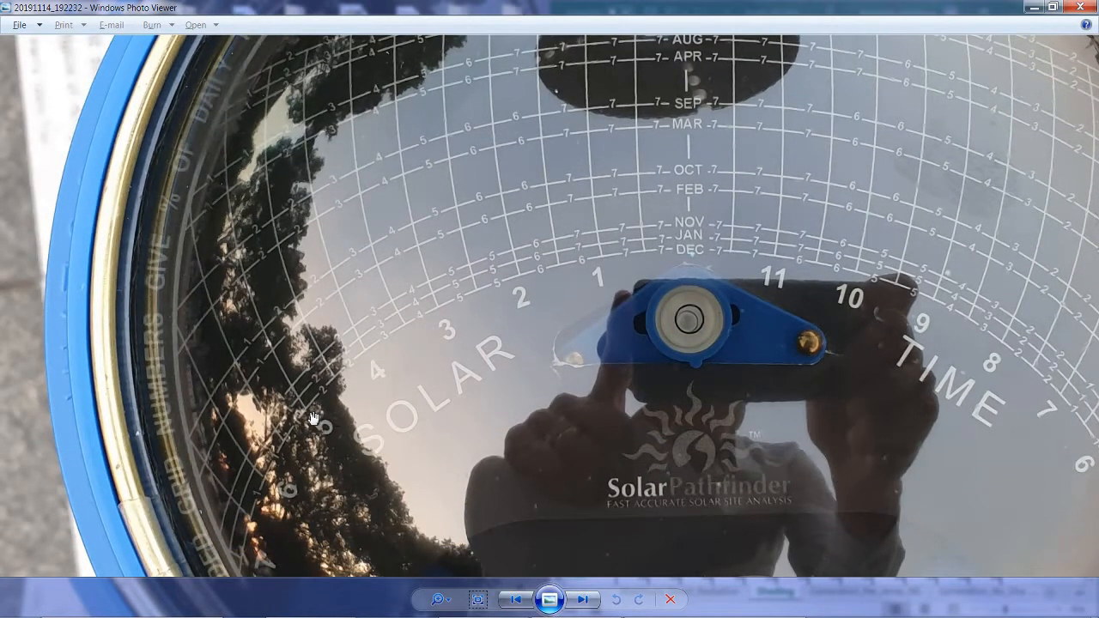
mouse_move(273, 504)
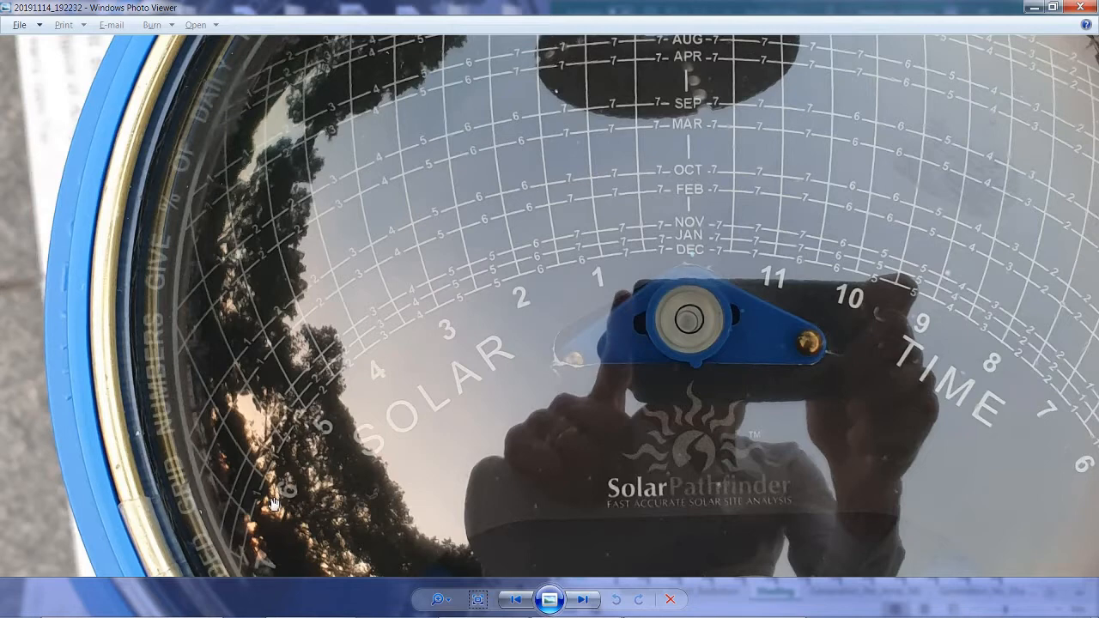
mouse_move(190, 234)
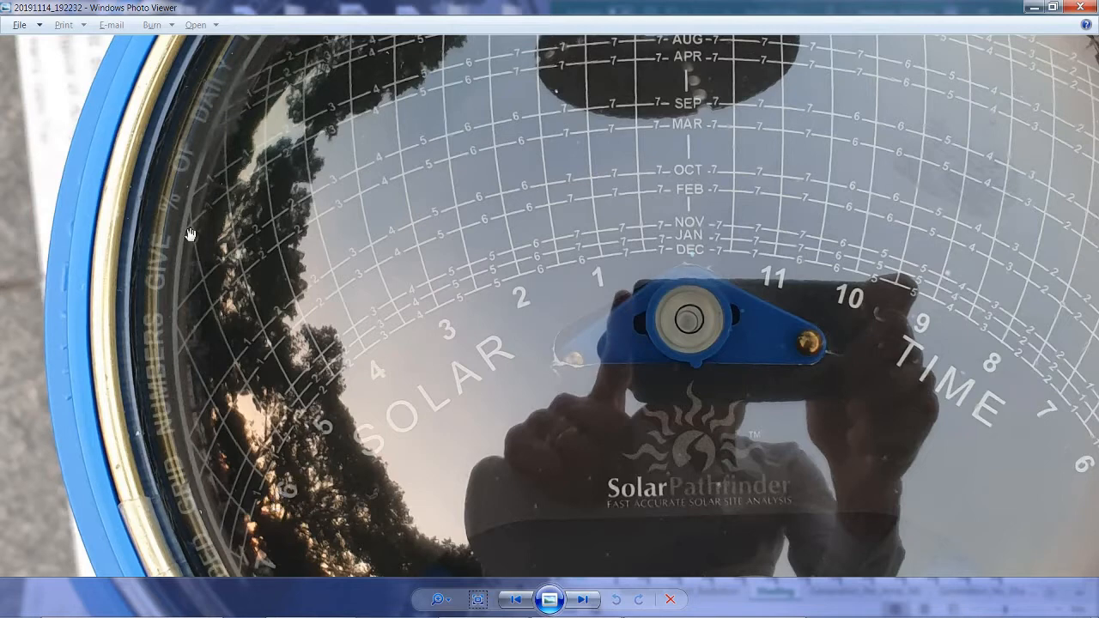
mouse_move(258, 404)
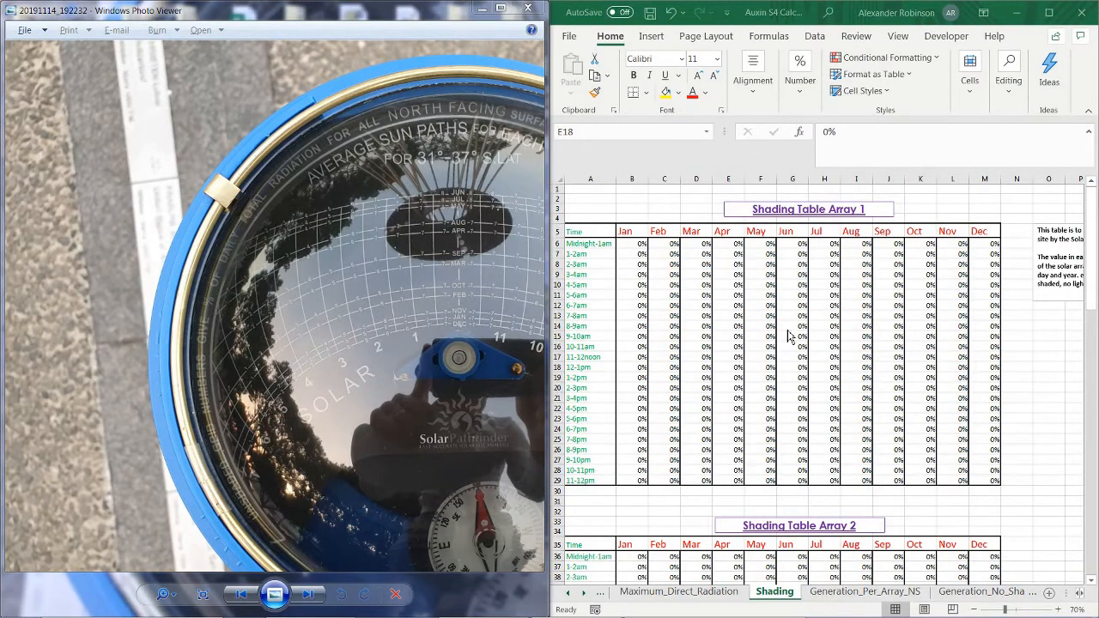
Select April's 11-12noon cell (E17) in Shading Table Array 1 to record 100% shading
click(727, 367)
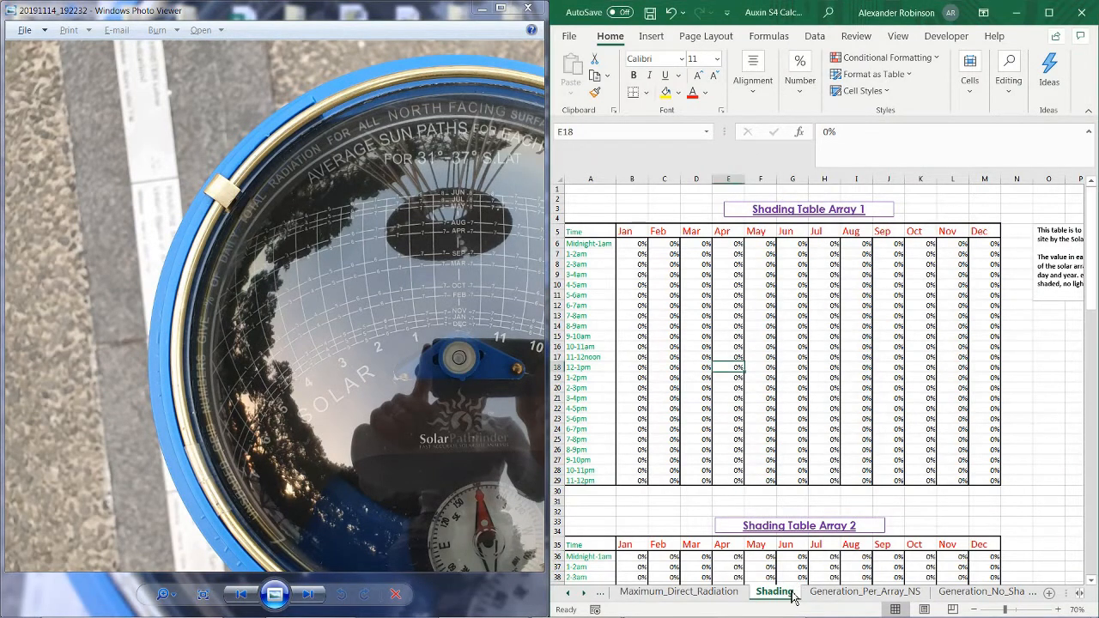
mouse_move(737, 276)
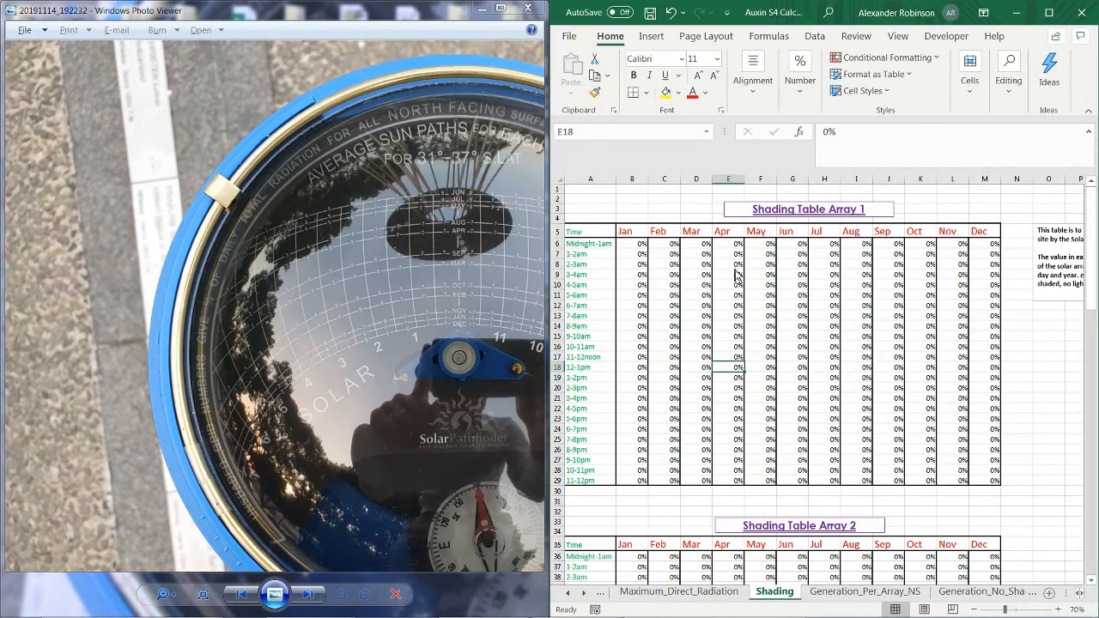
click(728, 284)
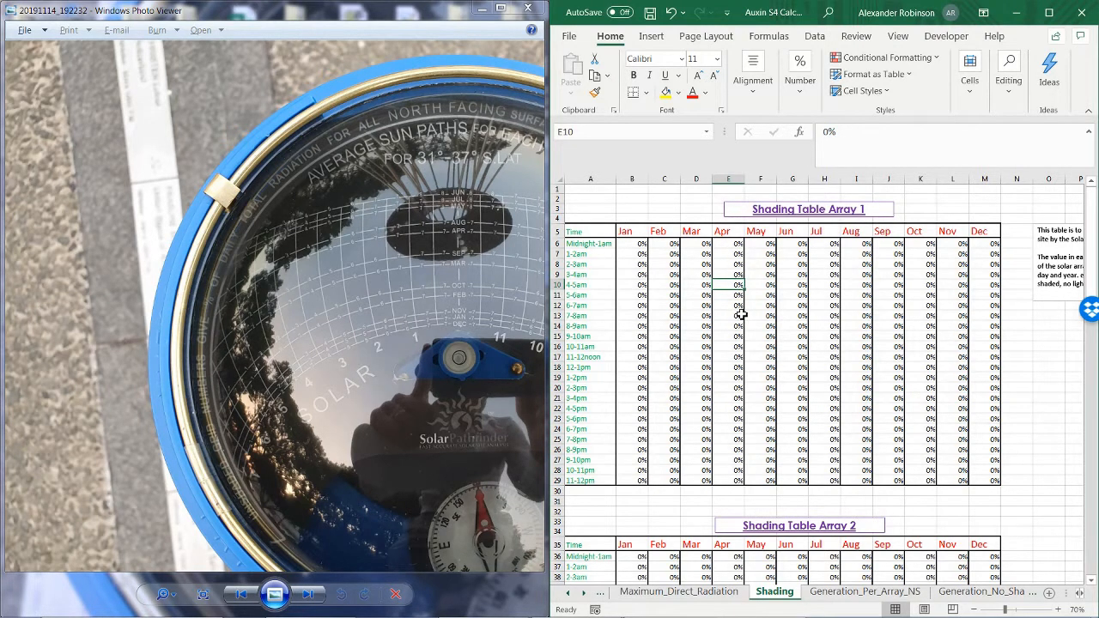
mouse_move(738, 344)
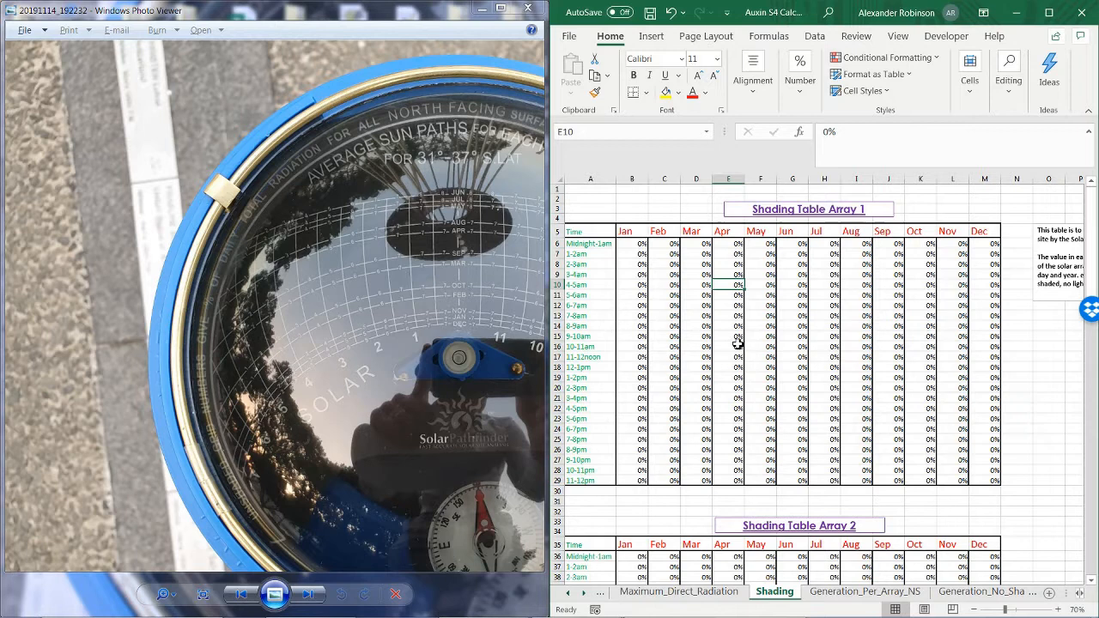
mouse_move(728, 233)
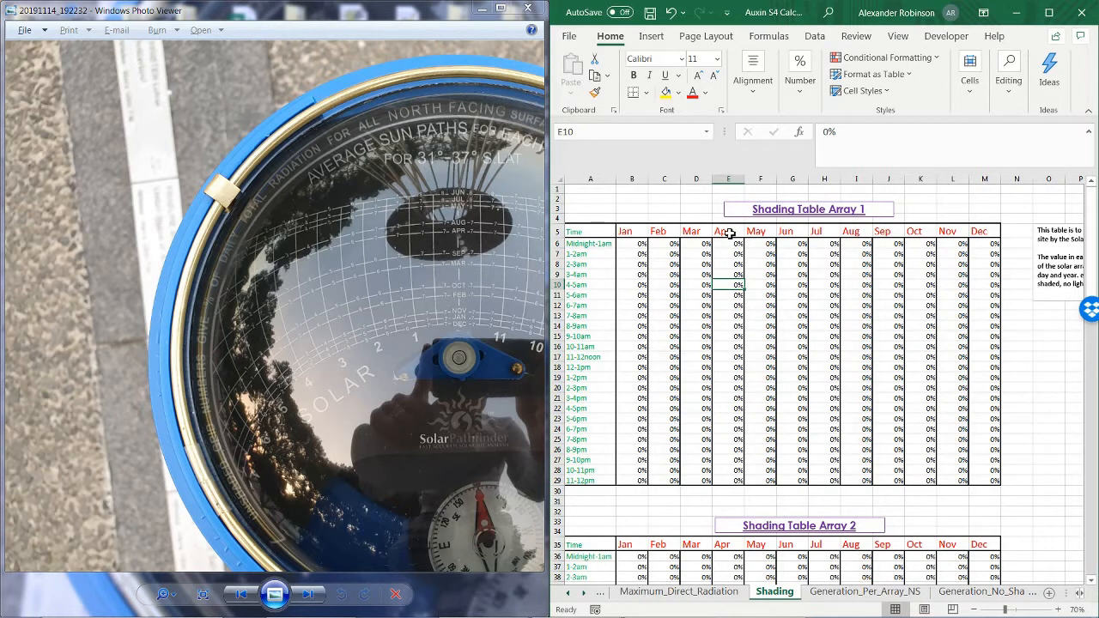
mouse_move(663, 341)
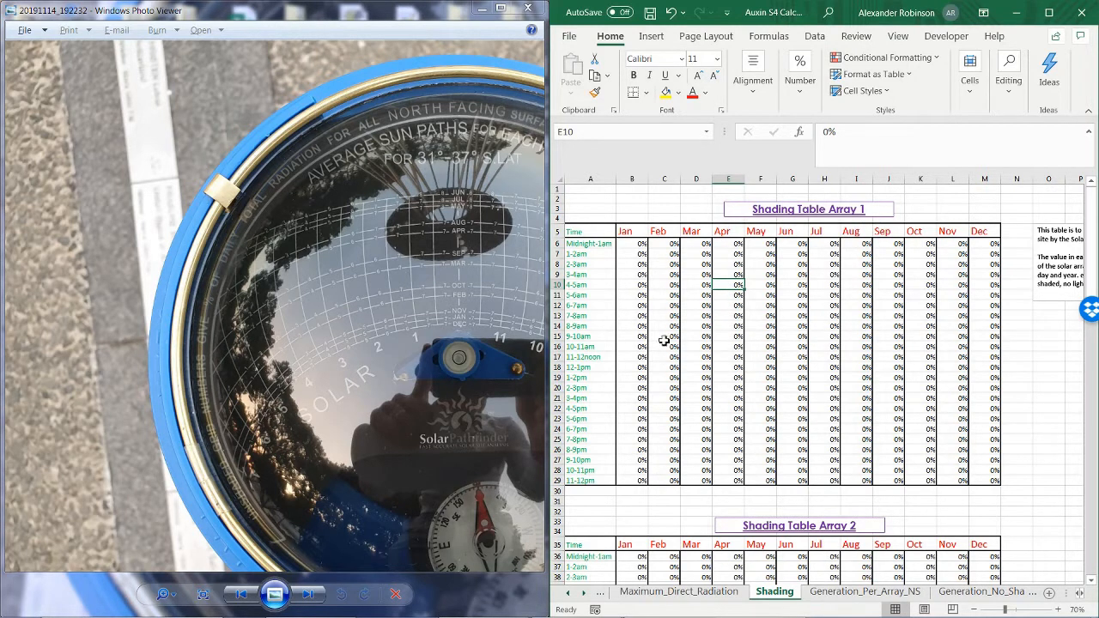
click(727, 346)
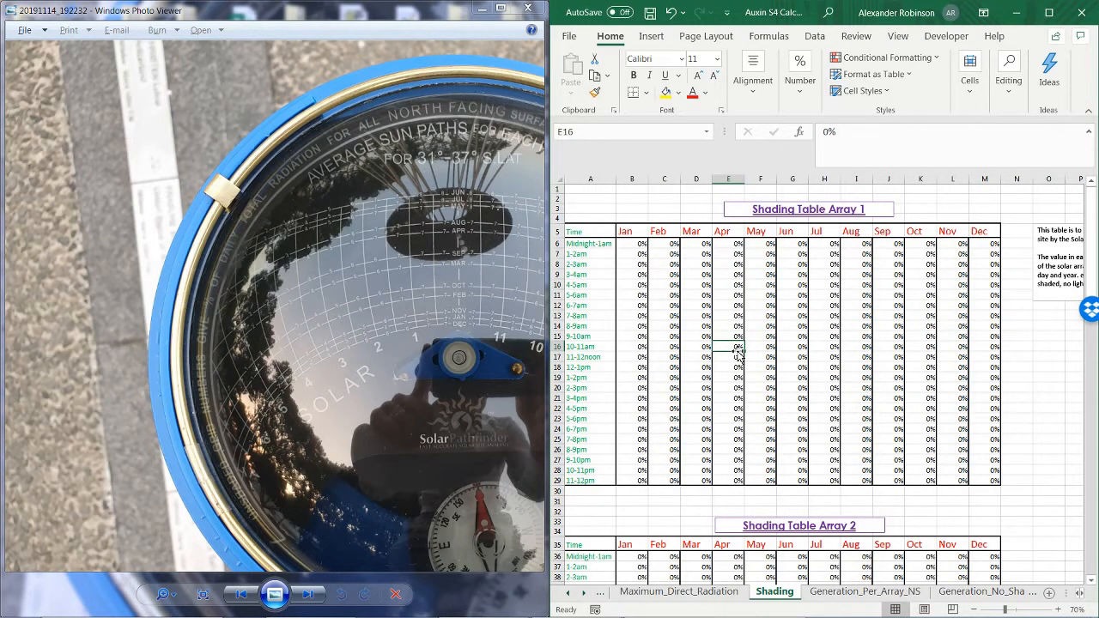
click(727, 356)
text(100)
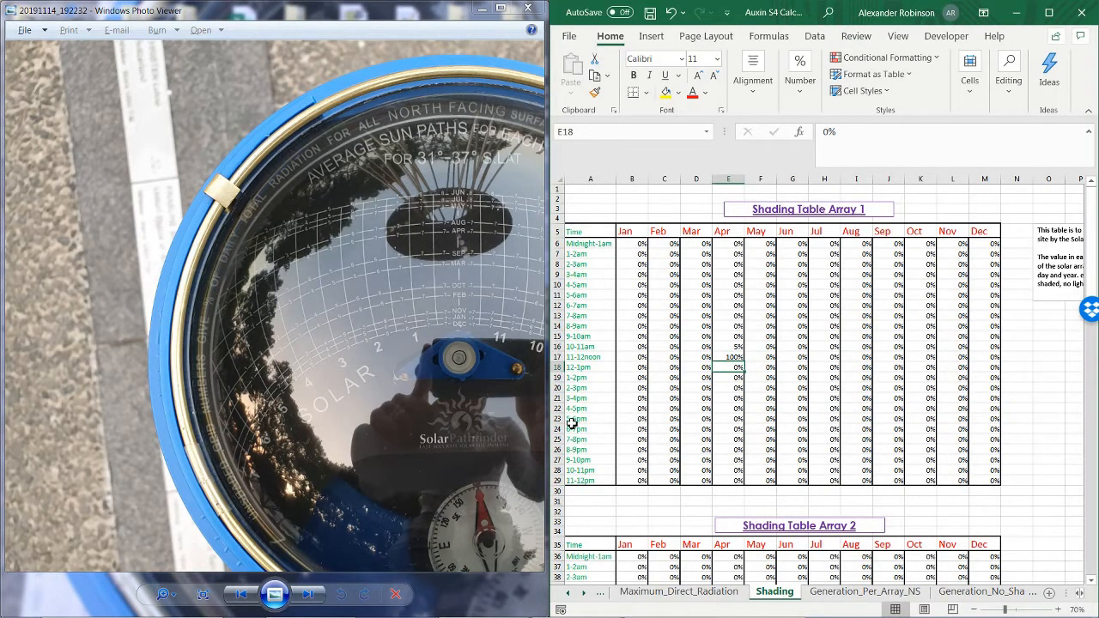
Enter 80% shading for January 5-6pm and paste it across all twelve months
click(632, 407)
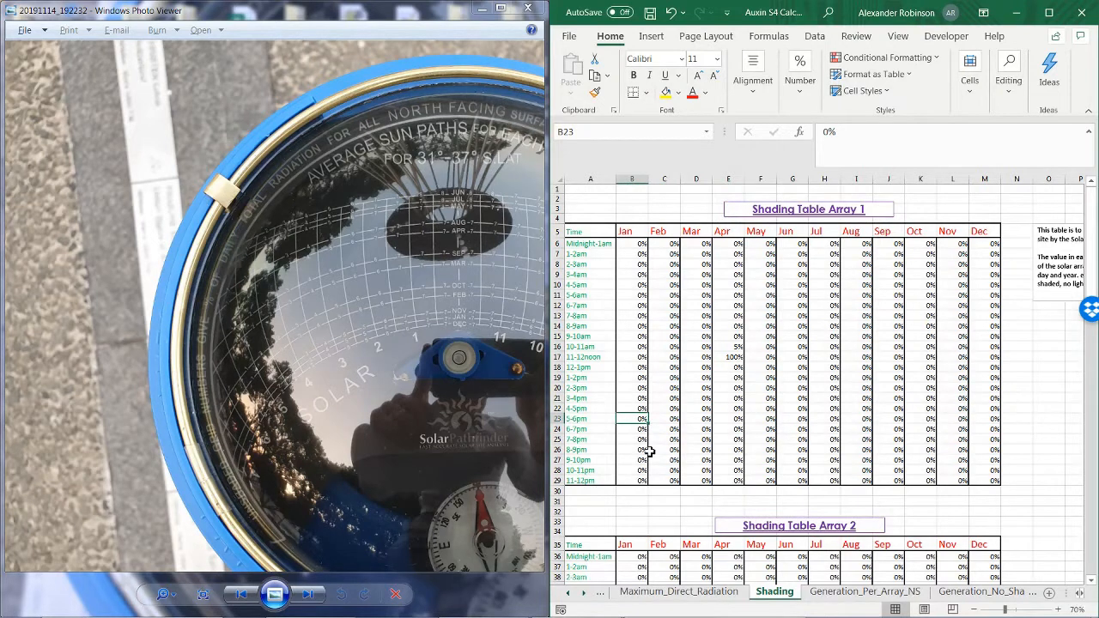
text(80)
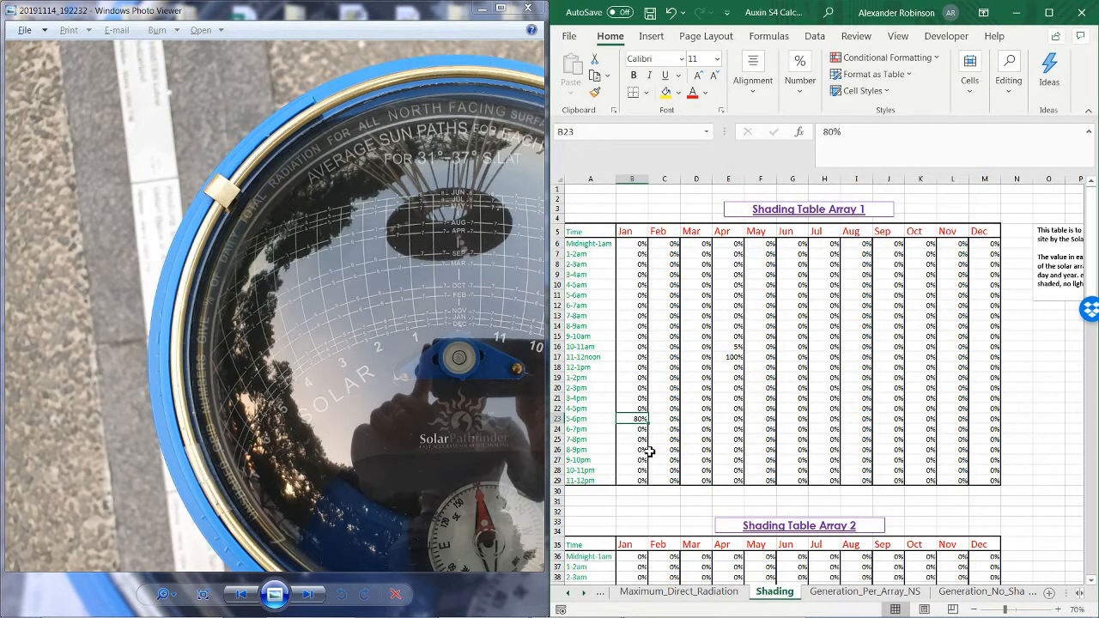
key(ctrl+c)
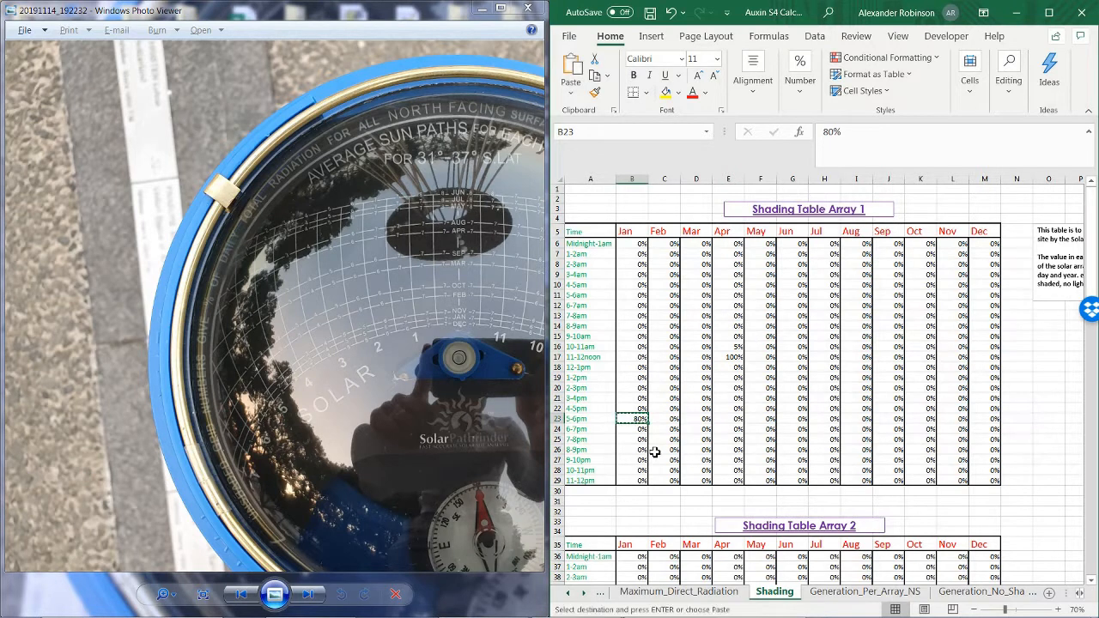
drag(632, 418, 995, 418)
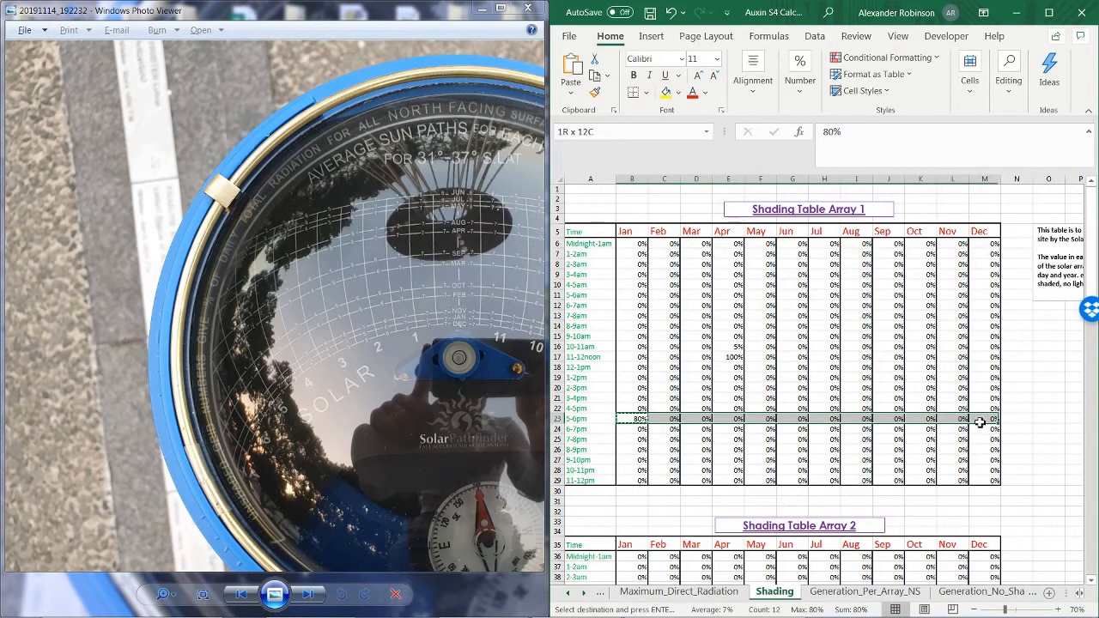
right_click(631, 419)
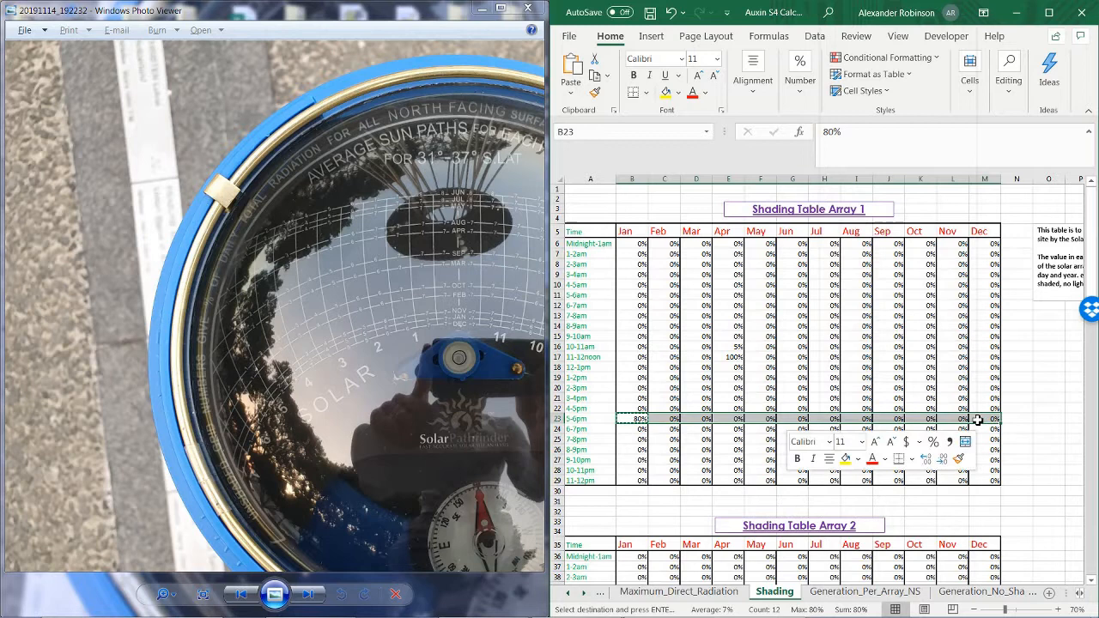
right_click(944, 419)
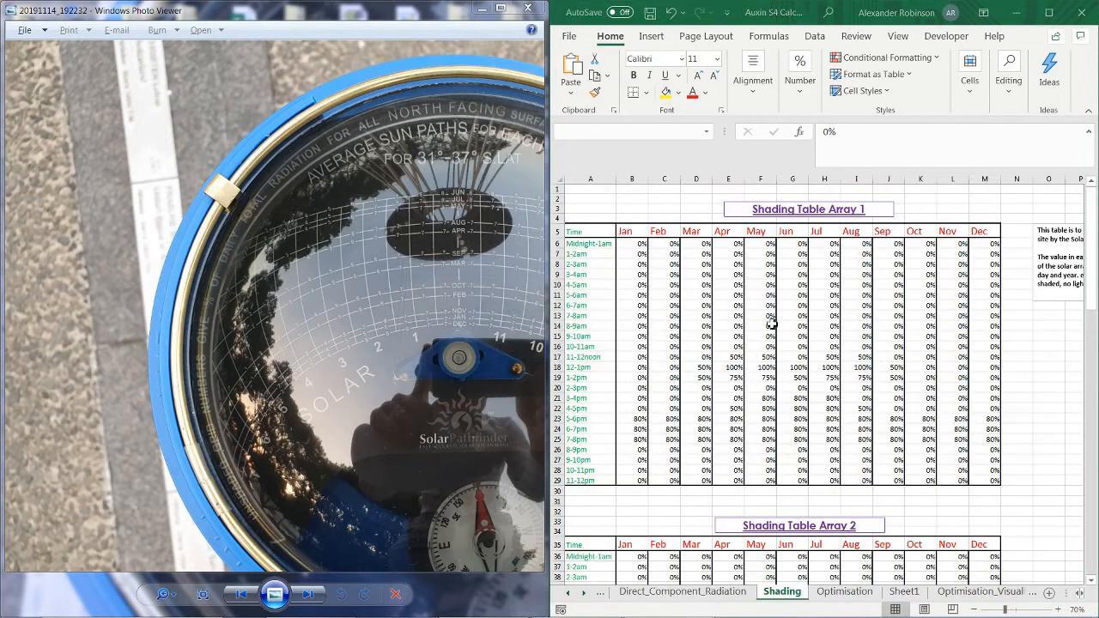
click(632, 243)
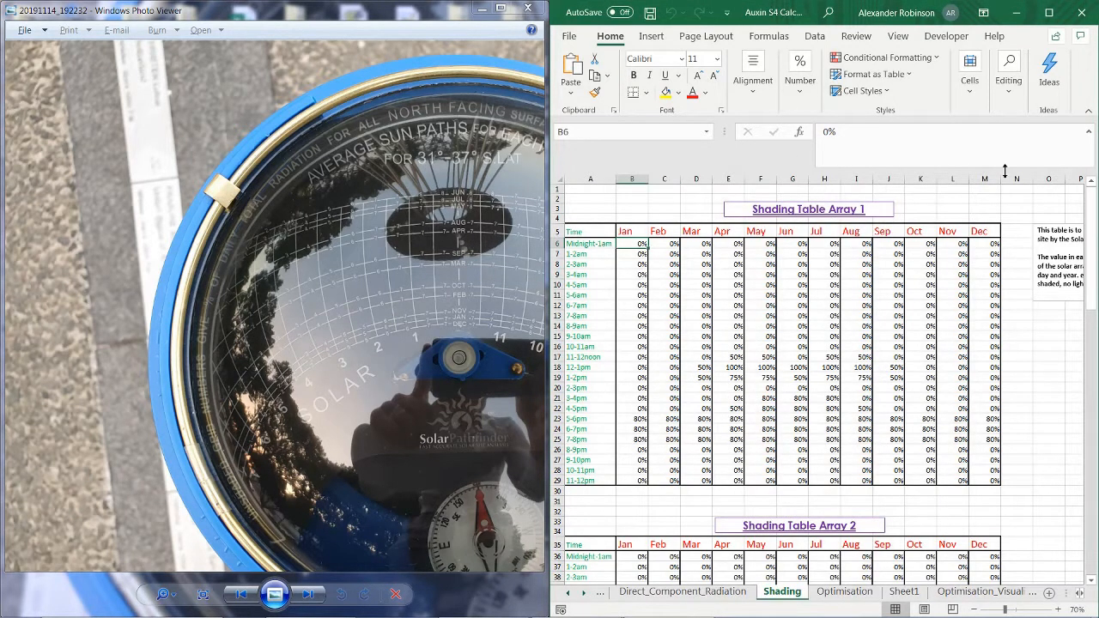
mouse_move(665, 263)
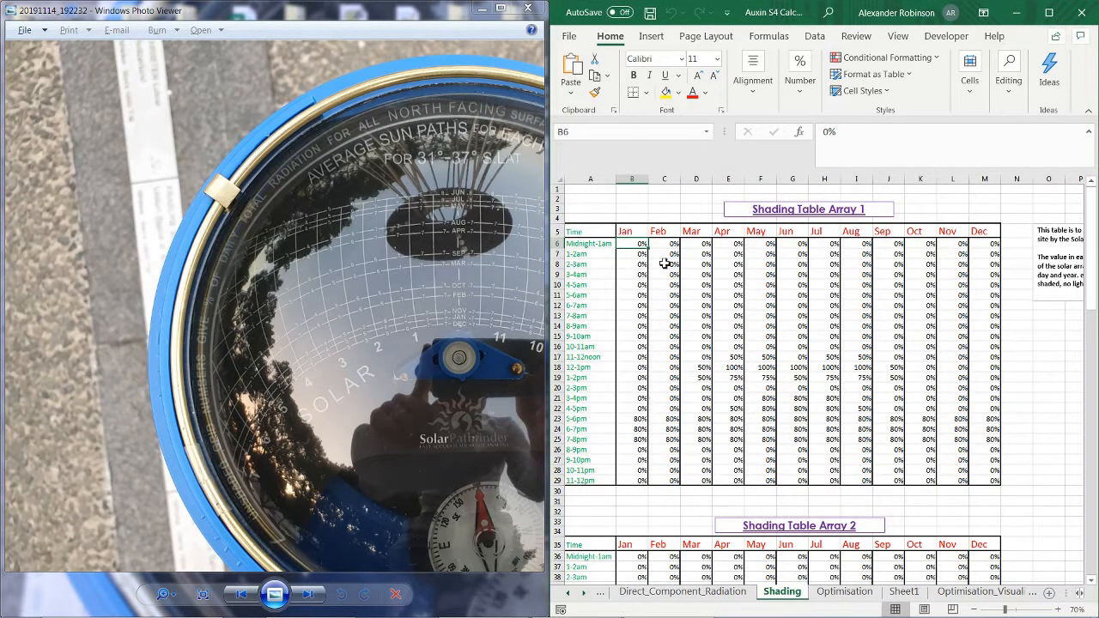
mouse_move(887, 440)
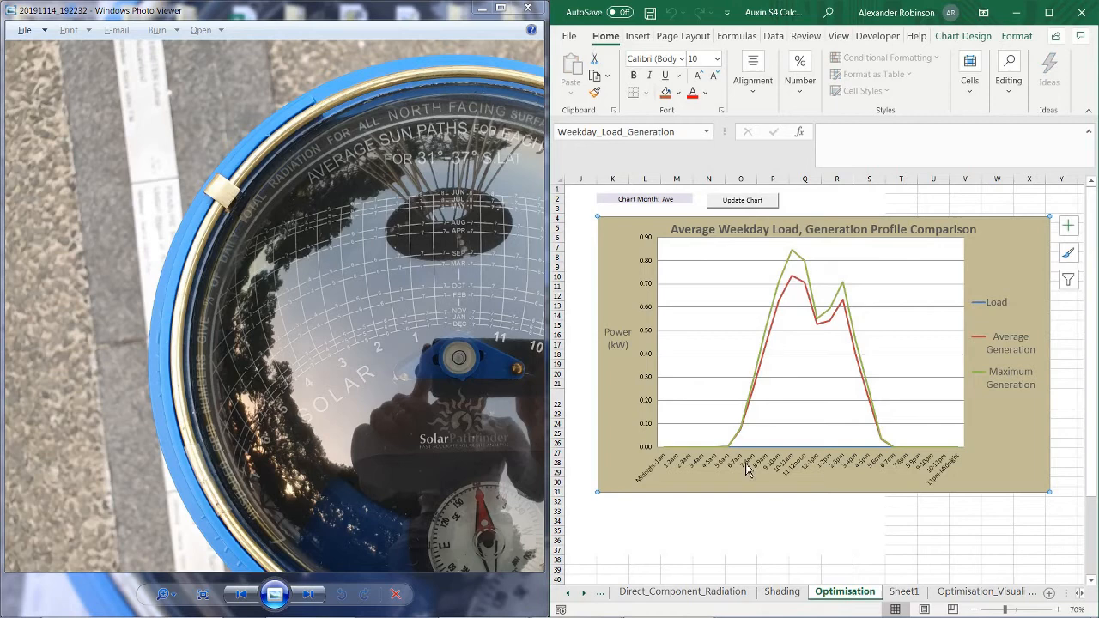
mouse_move(820, 327)
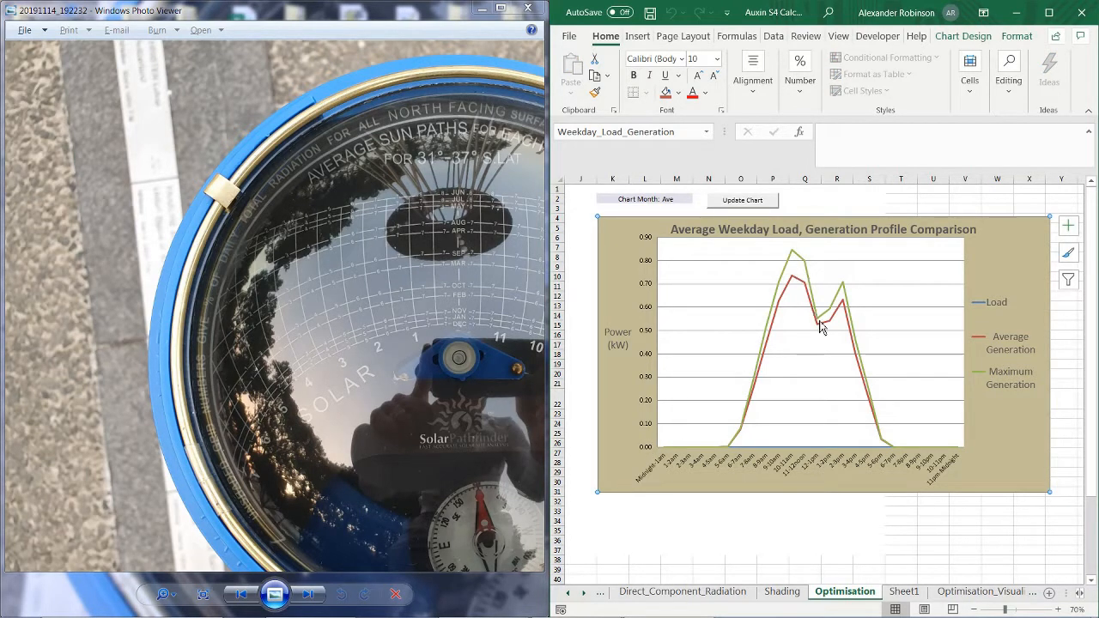
mouse_move(800, 415)
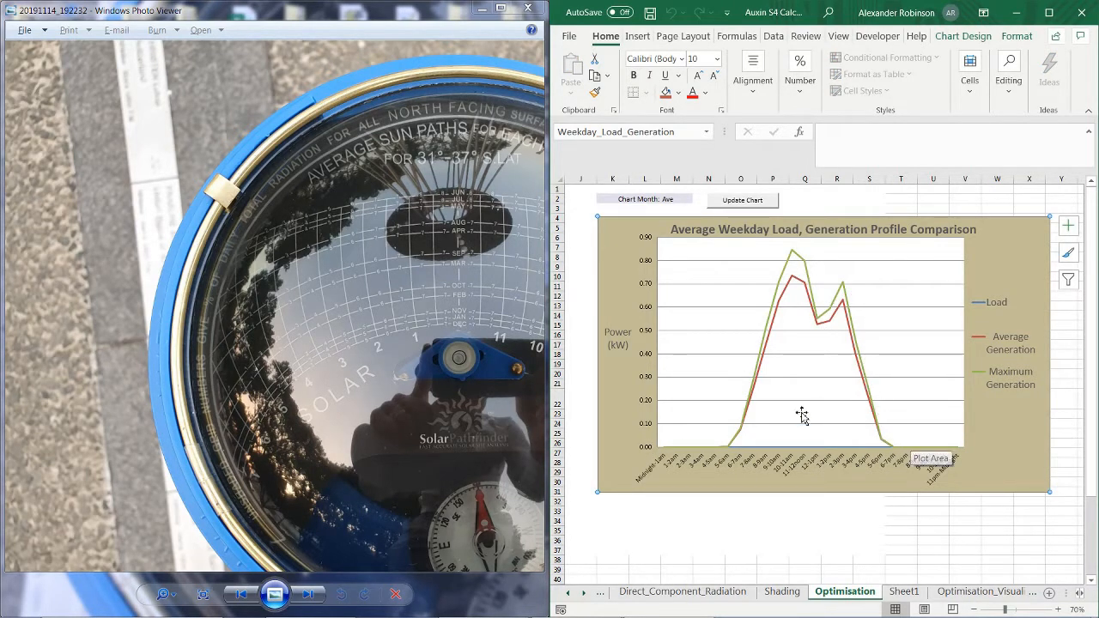
mouse_move(526, 239)
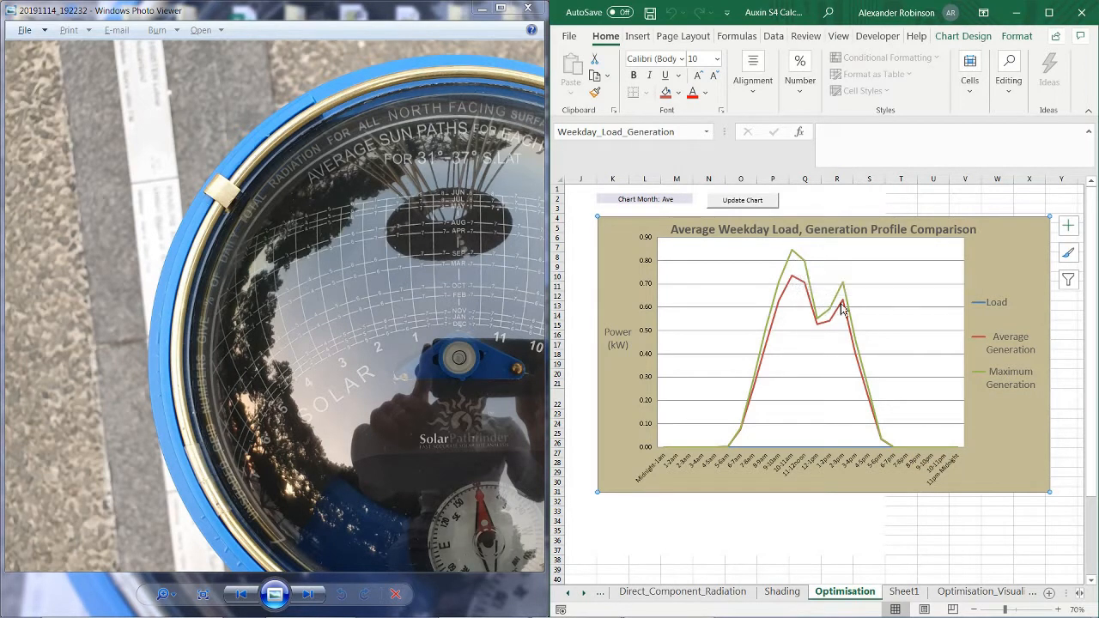
mouse_move(884, 430)
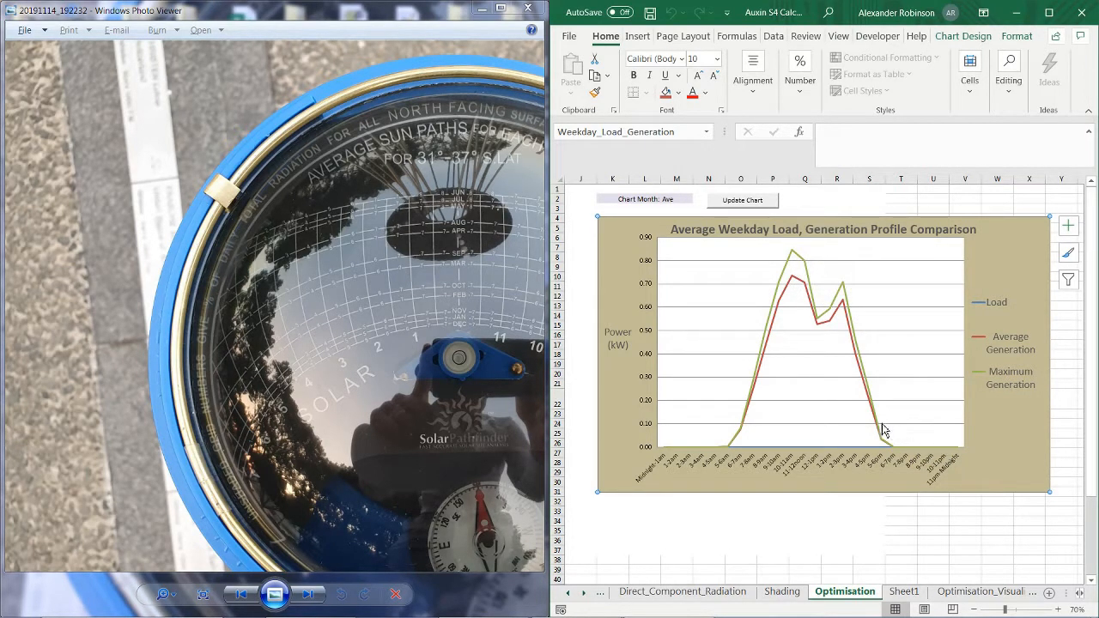
mouse_move(819, 325)
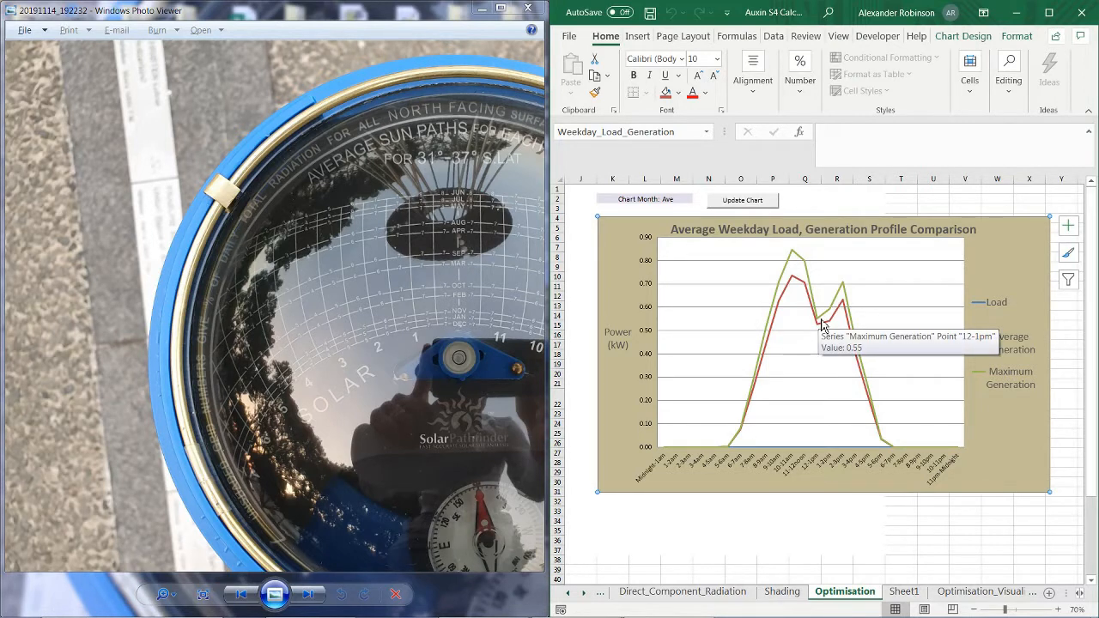
mouse_move(597, 266)
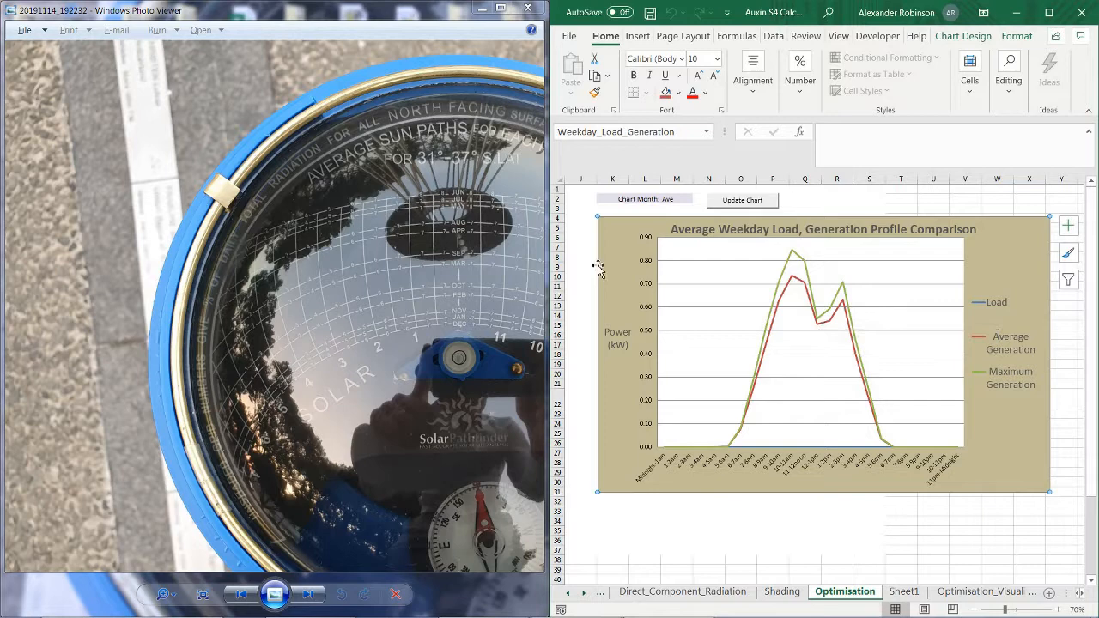
mouse_move(496, 204)
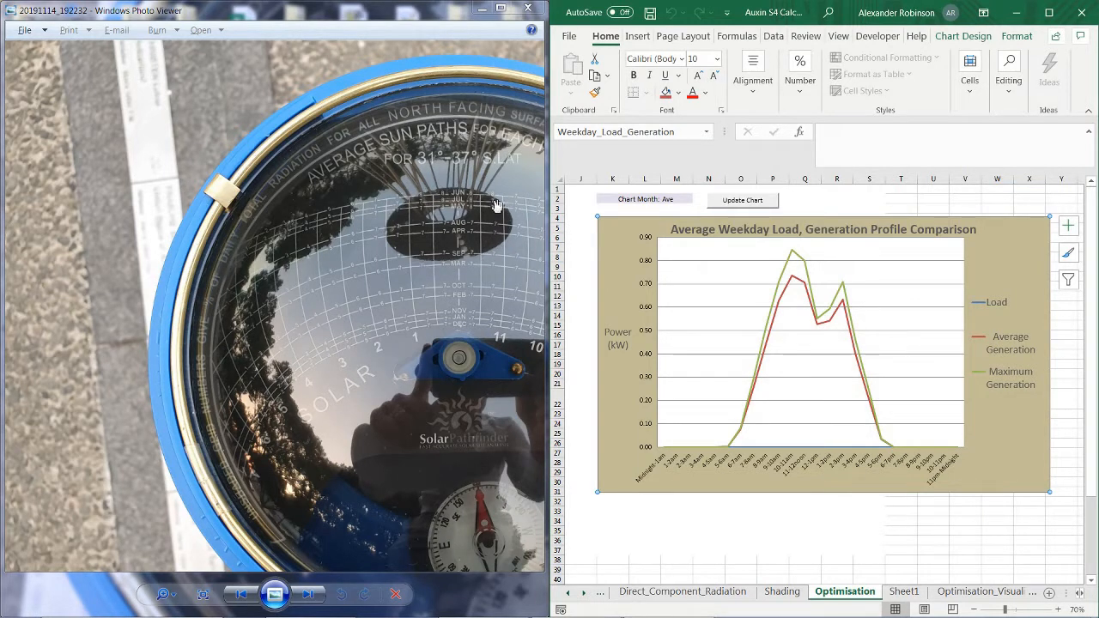
mouse_move(496, 238)
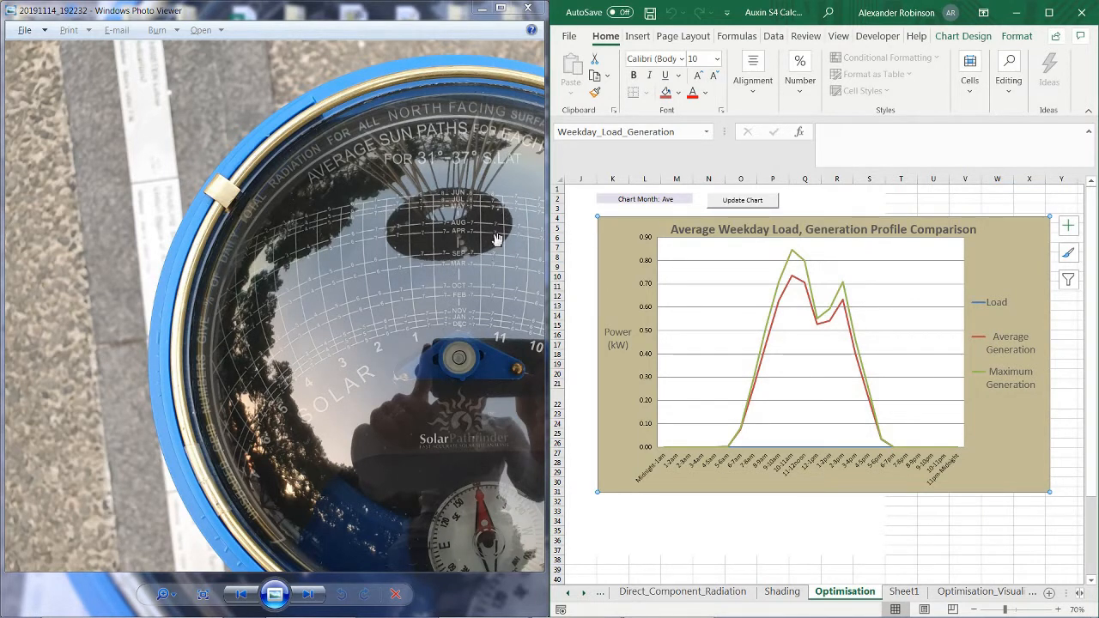
mouse_move(683, 239)
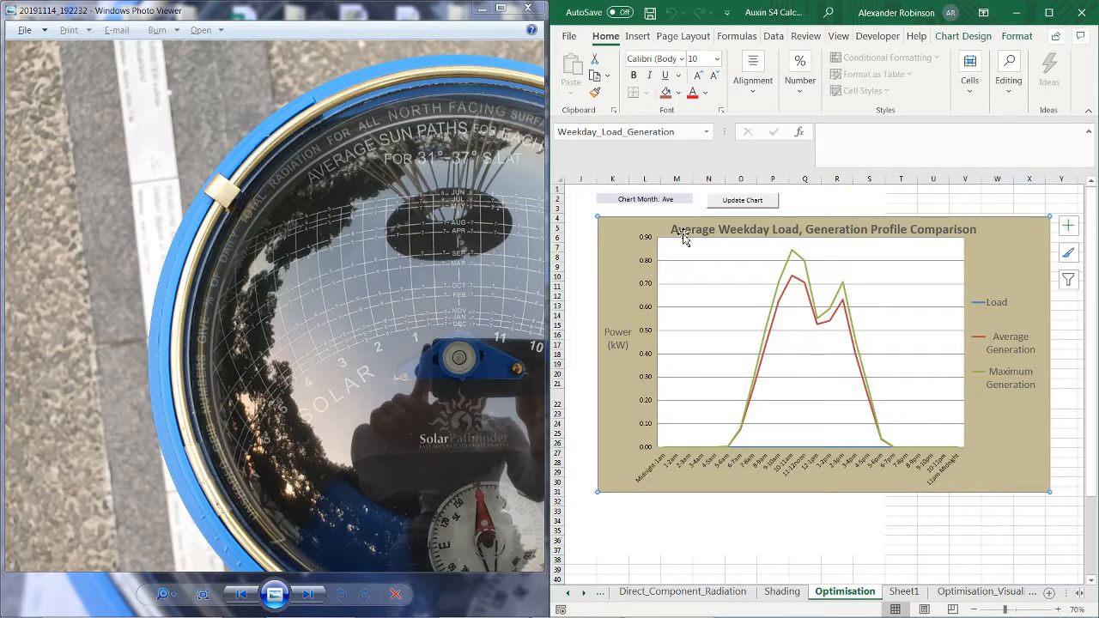
Choose Dec from the Chart Month dropdown on the Optimisation sheet
click(675, 199)
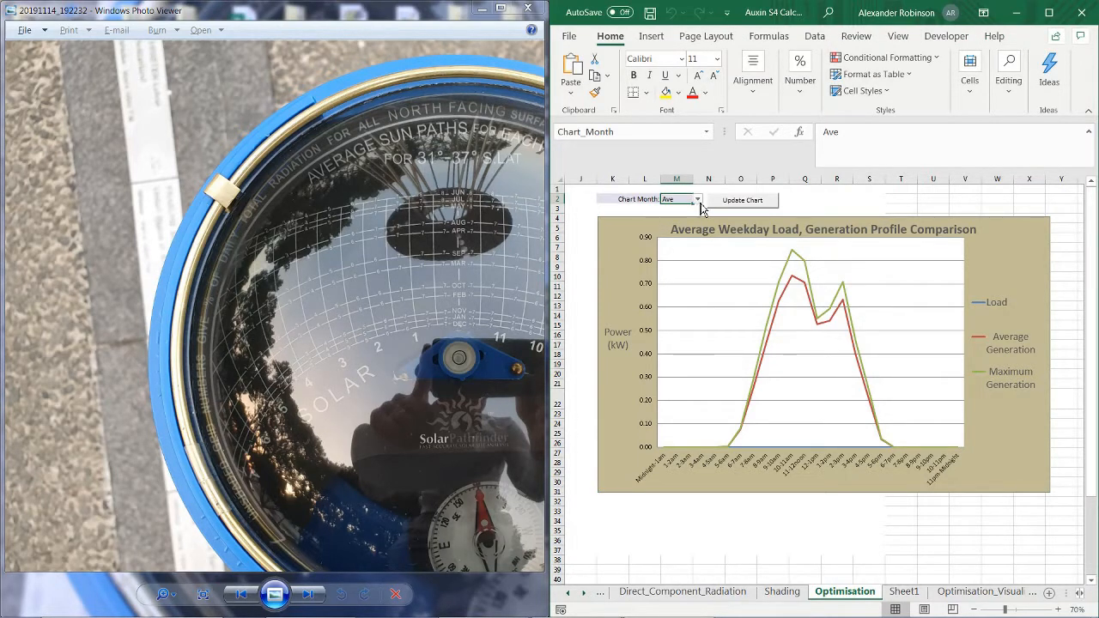
click(696, 200)
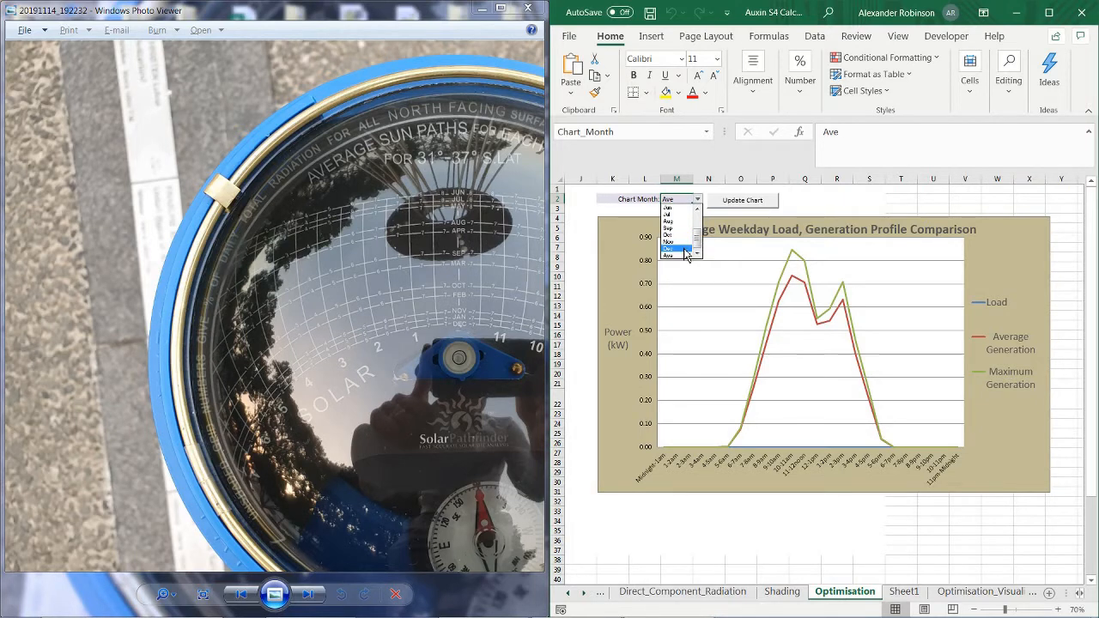
click(677, 249)
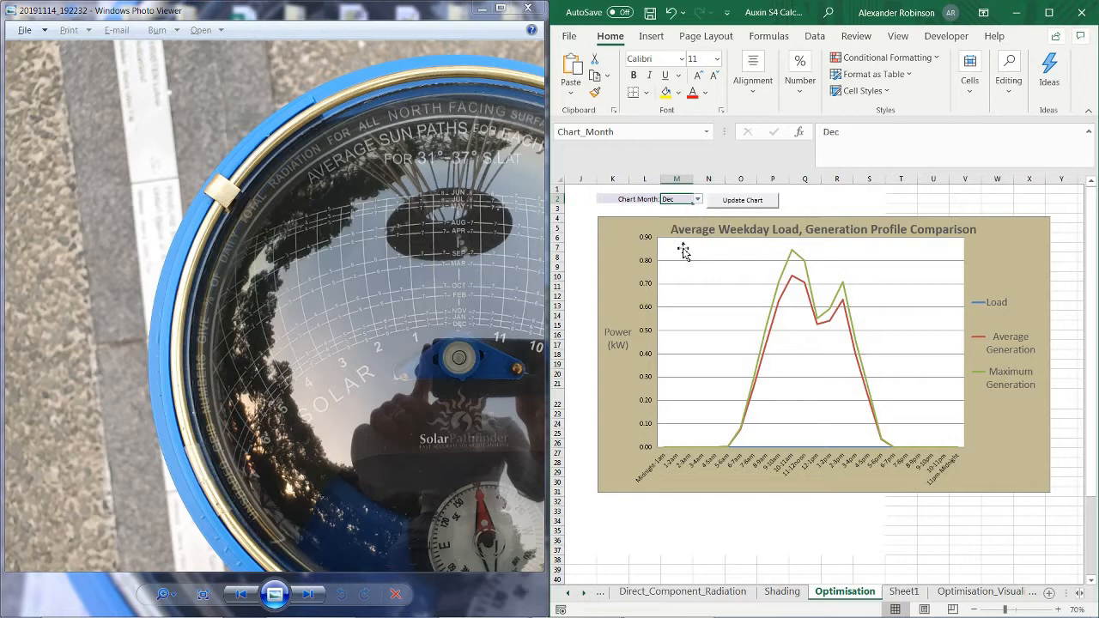
mouse_move(468, 330)
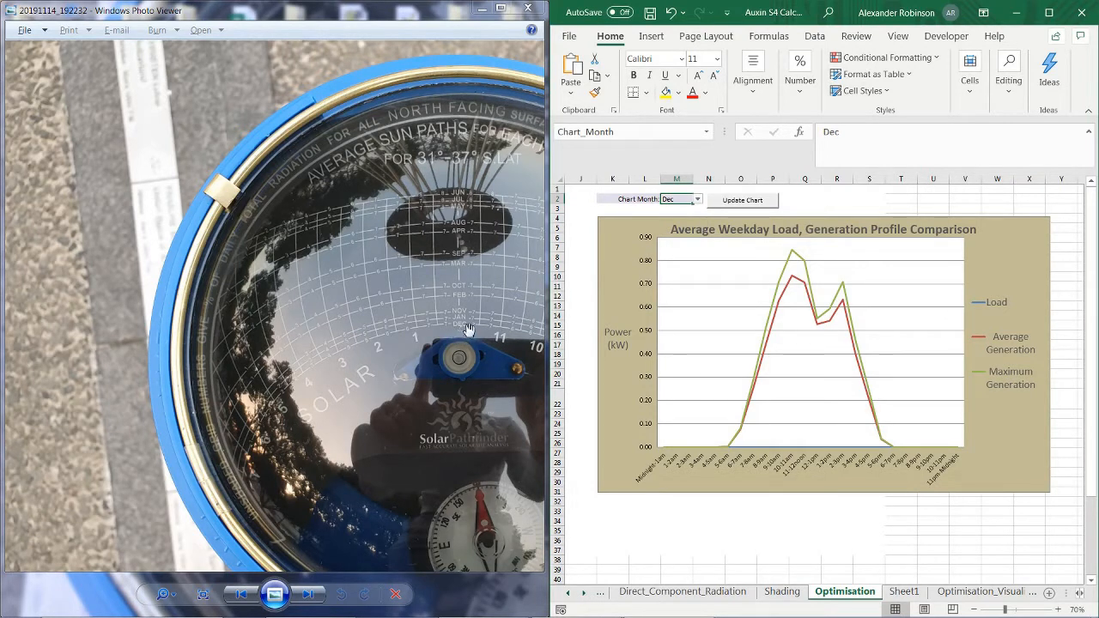
mouse_move(460, 325)
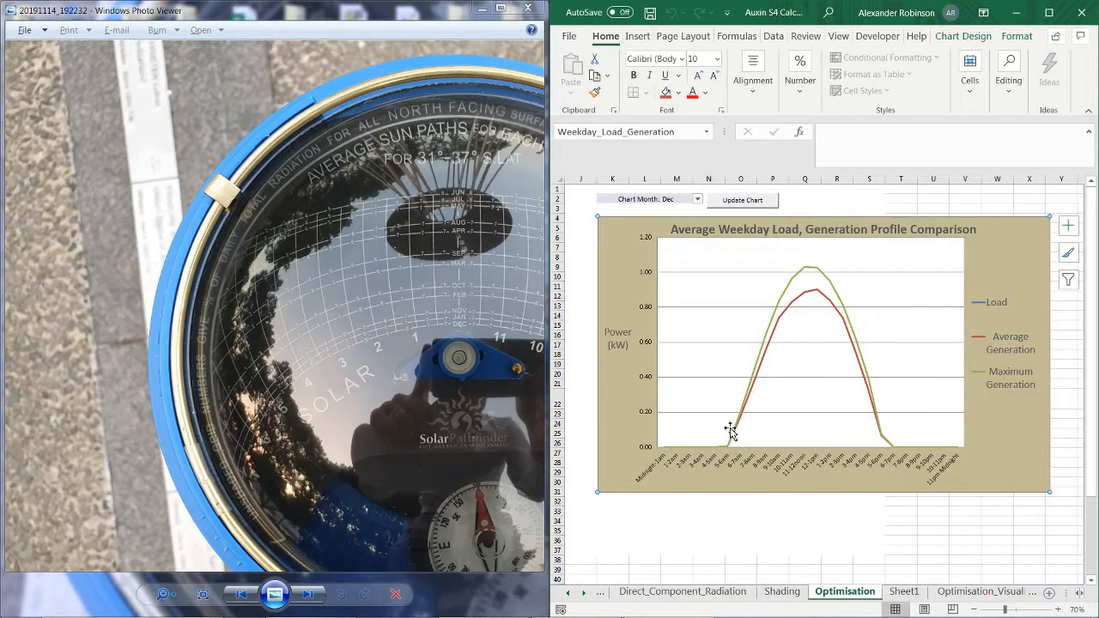
mouse_move(876, 401)
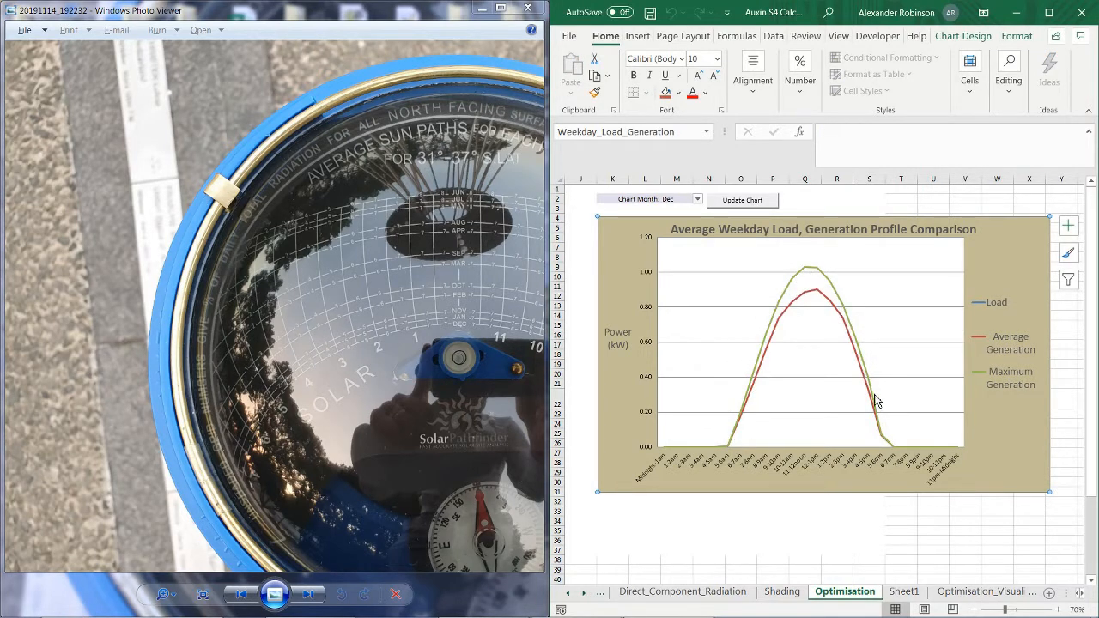
mouse_move(729, 452)
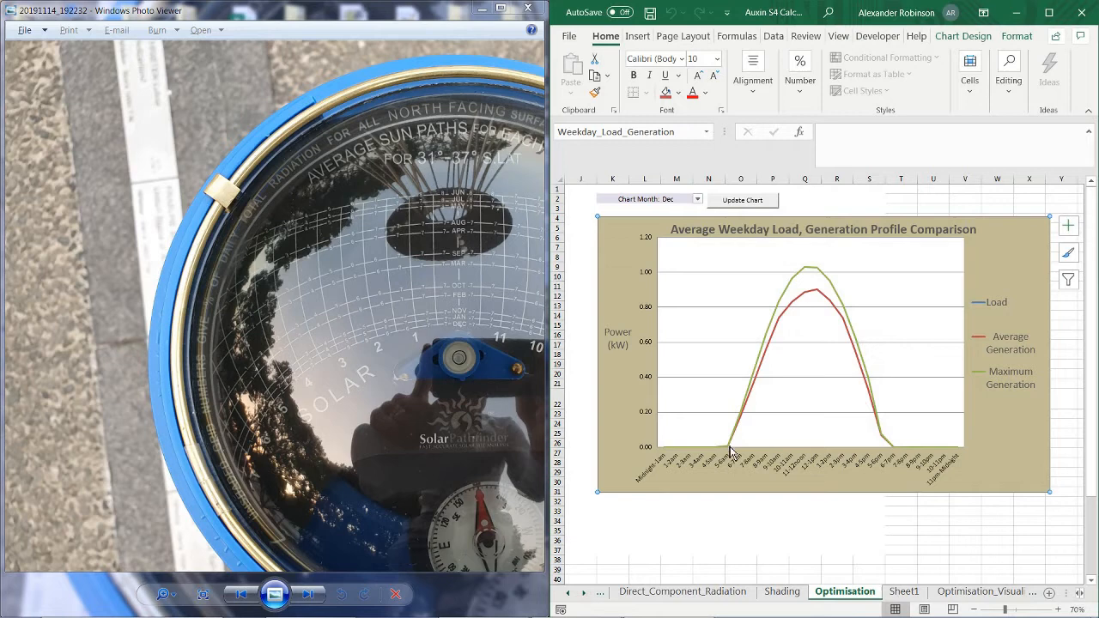
mouse_move(853, 326)
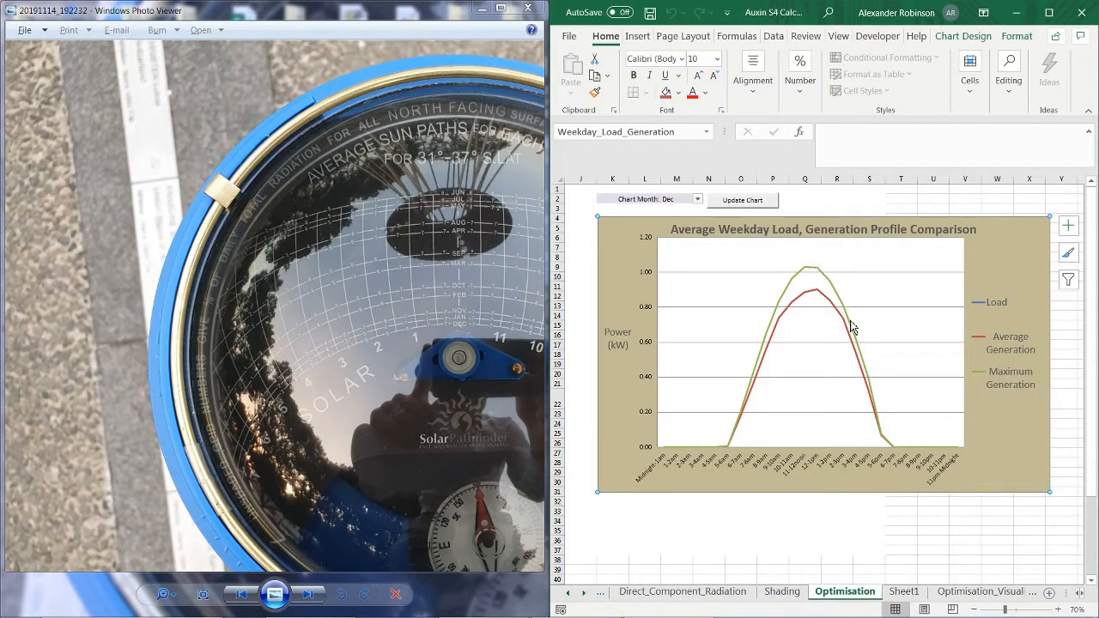
mouse_move(885, 436)
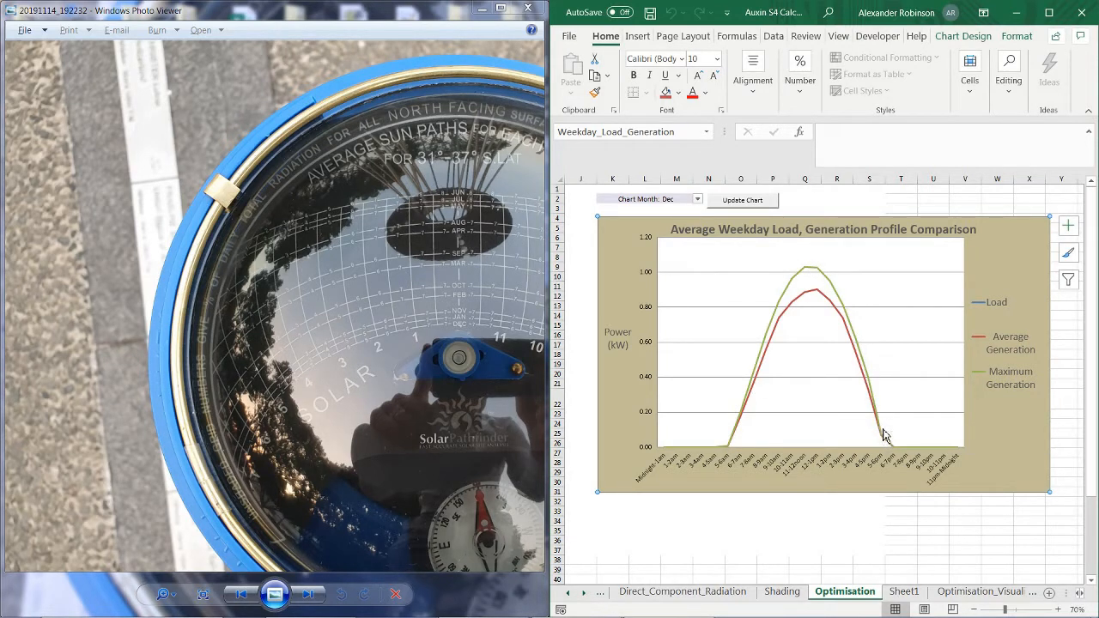
mouse_move(461, 236)
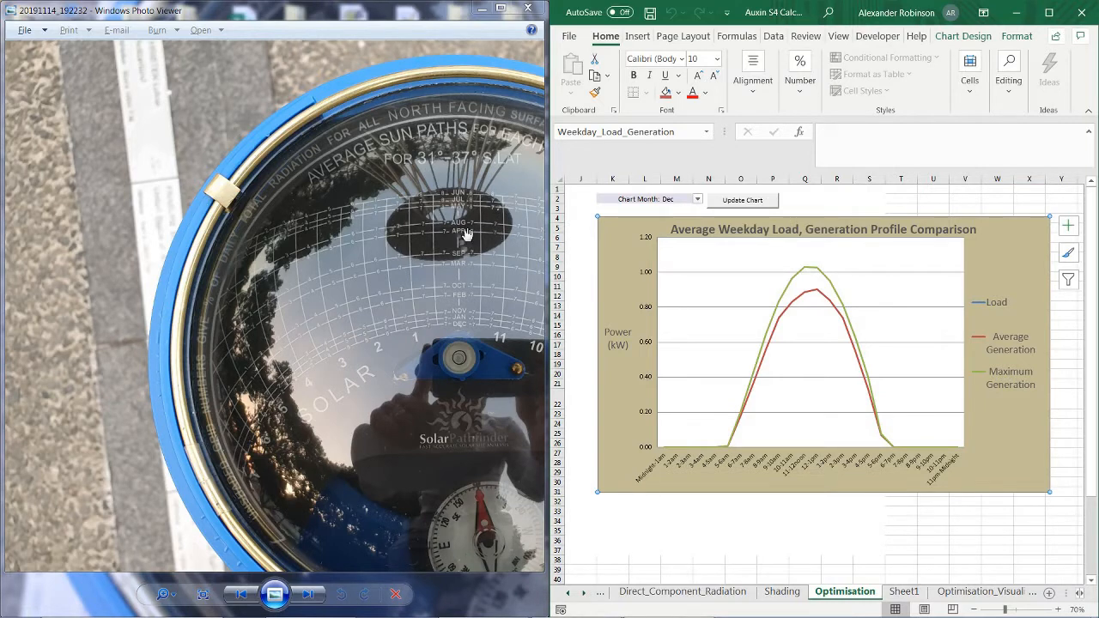
mouse_move(614, 243)
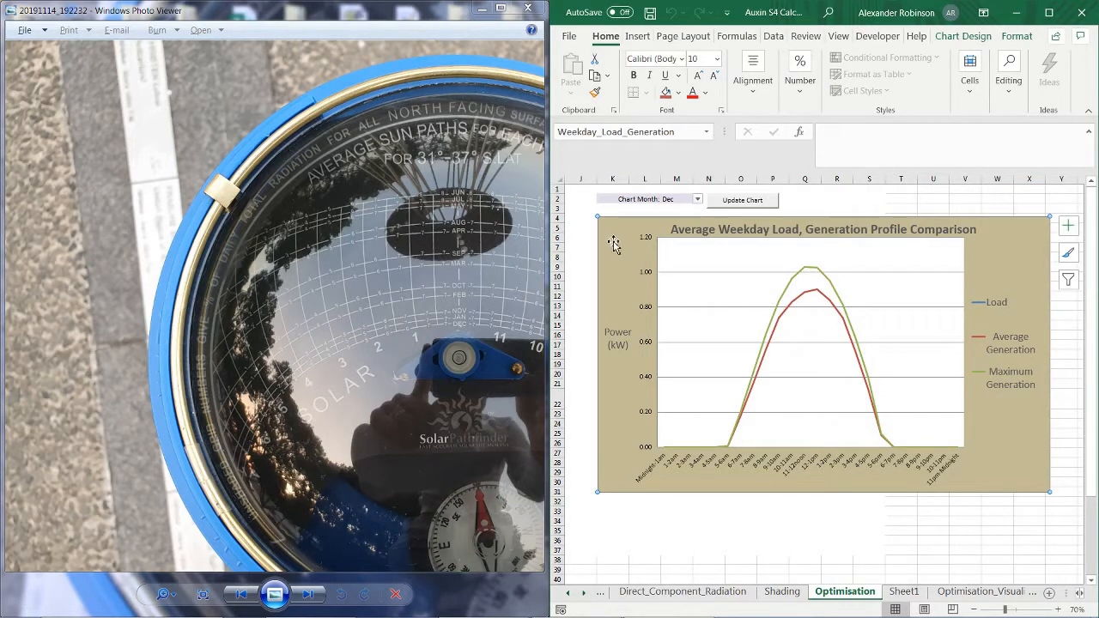
mouse_move(837, 292)
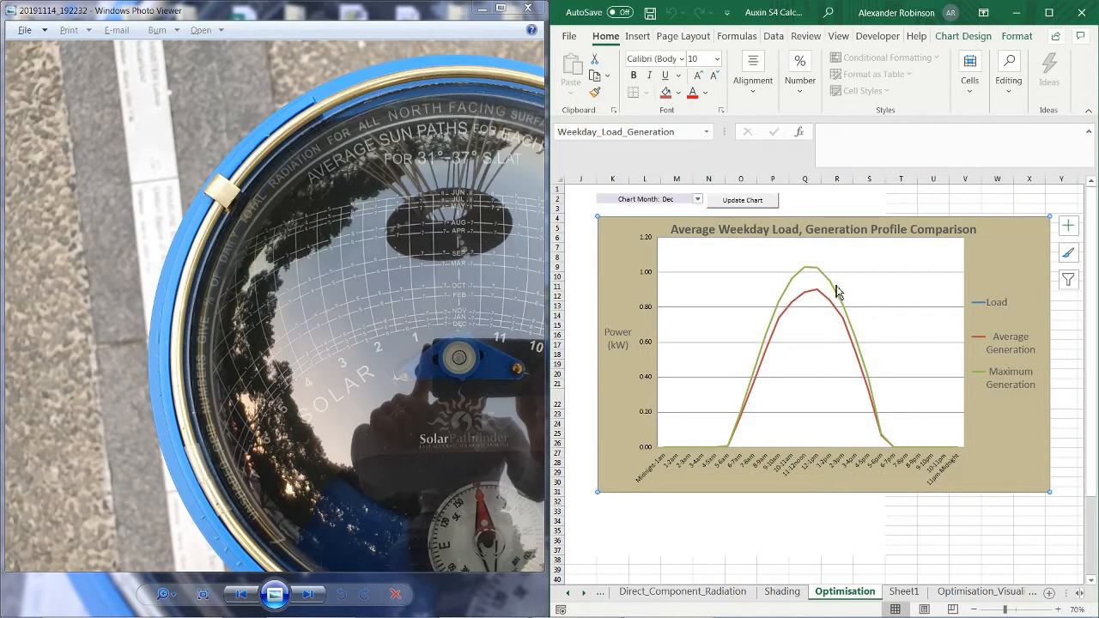
Switch the Chart Month dropdown to Apr
click(697, 199)
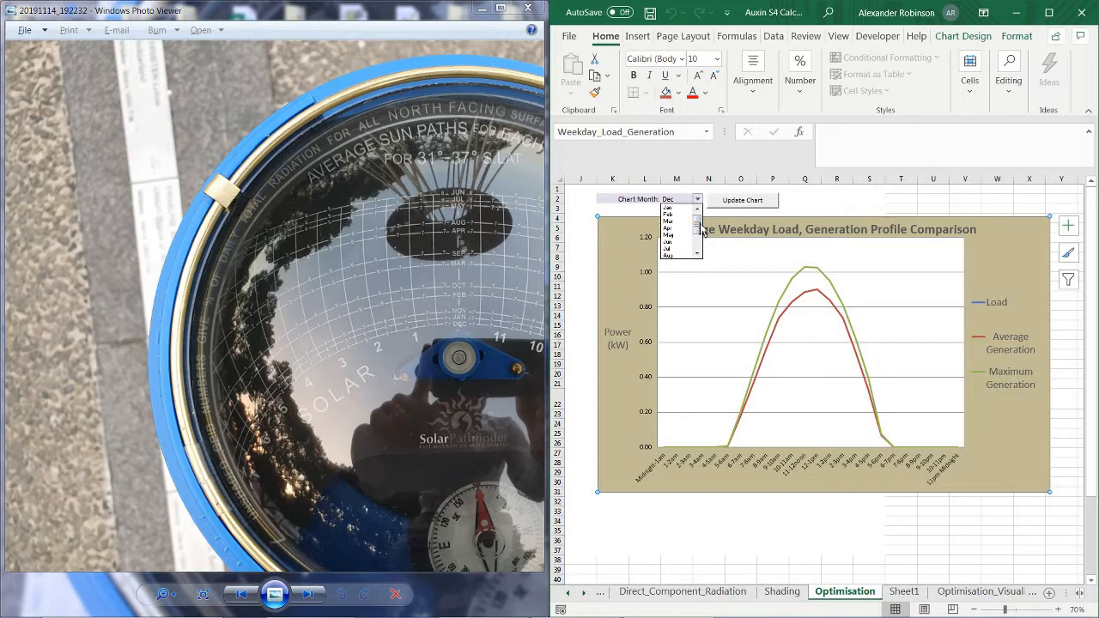
click(668, 217)
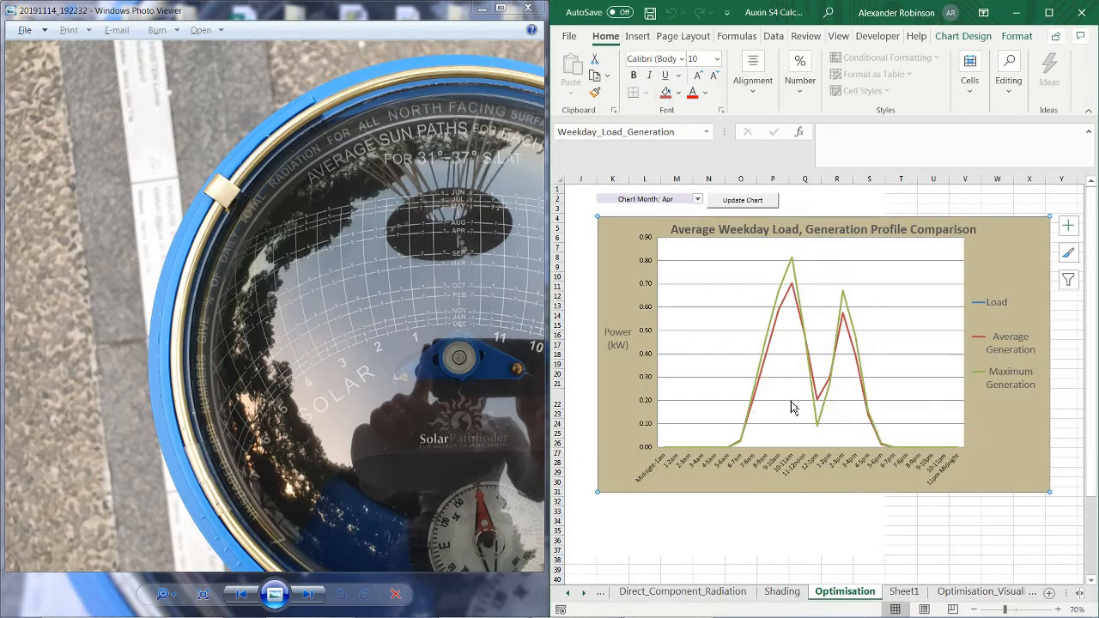
mouse_move(843, 319)
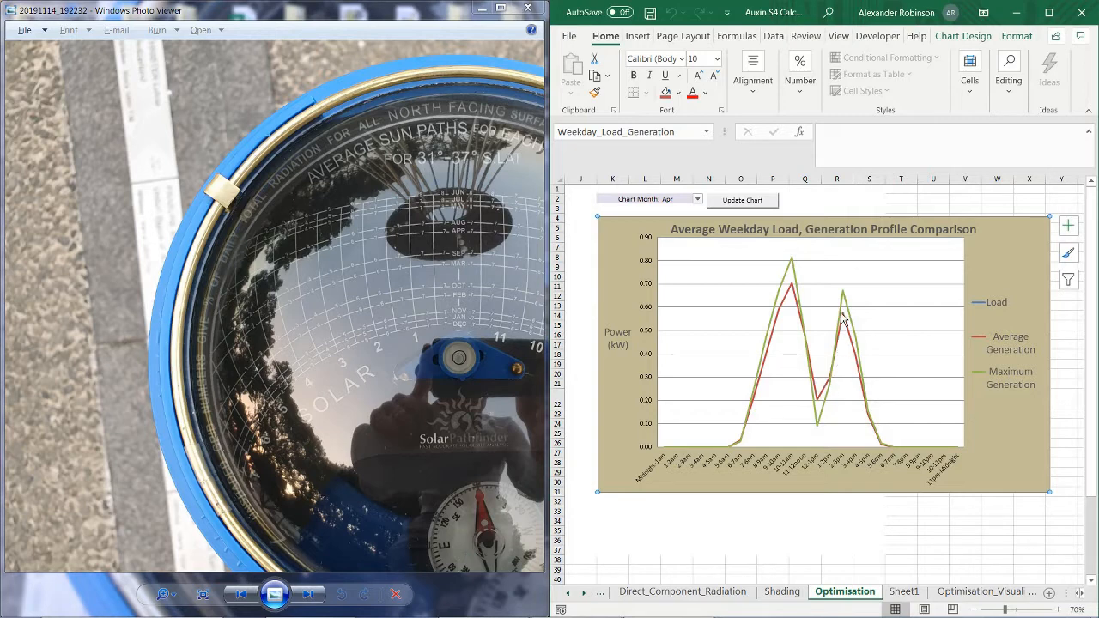
mouse_move(754, 416)
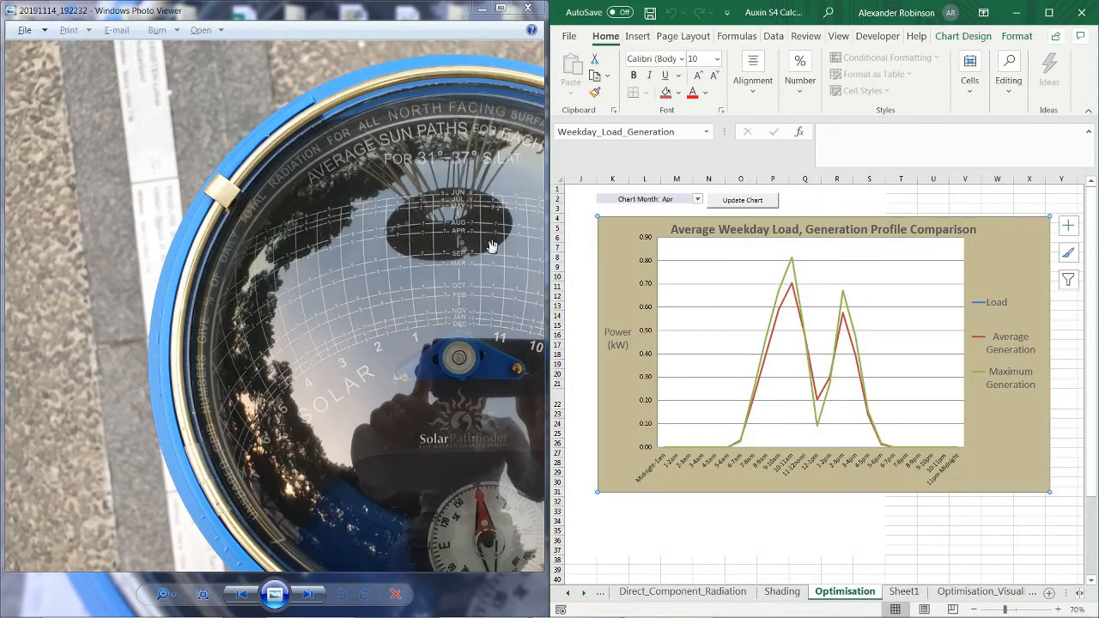
mouse_move(464, 262)
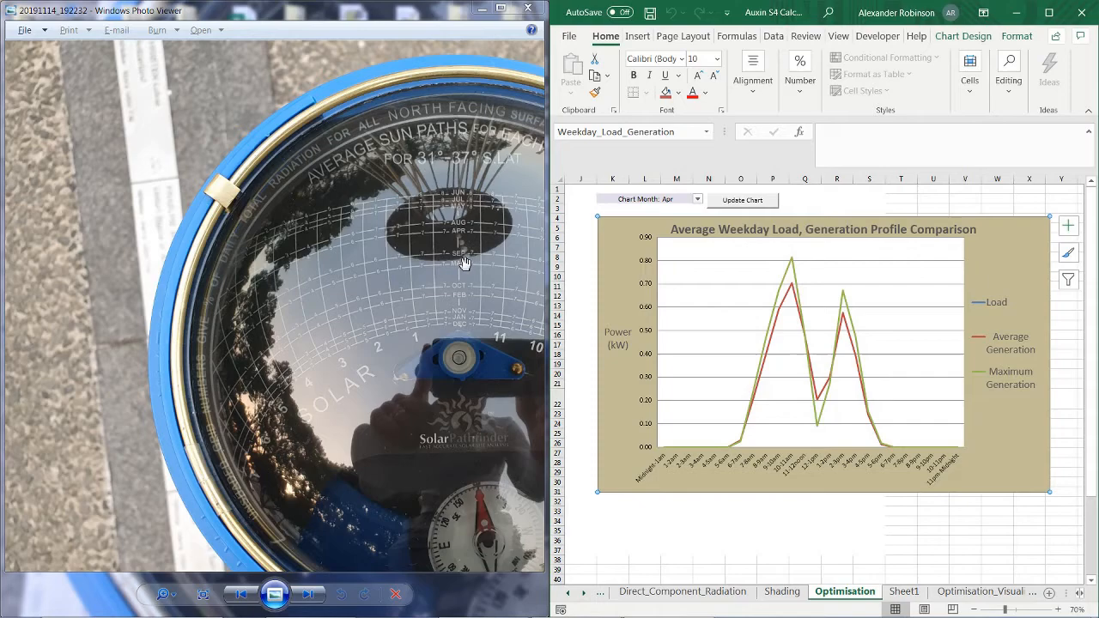
mouse_move(717, 253)
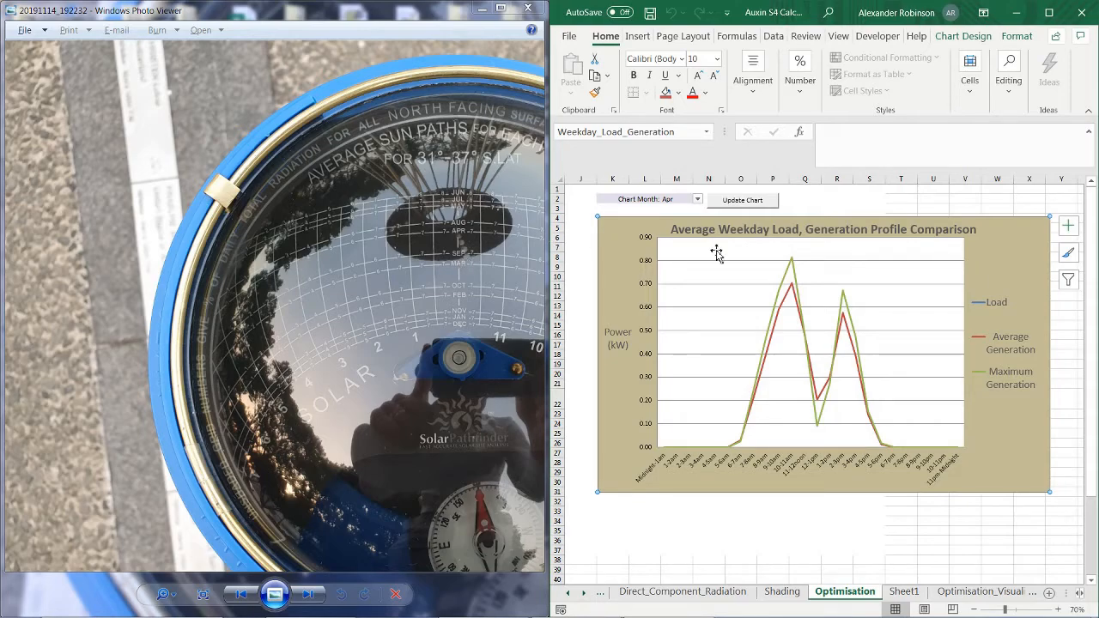
mouse_move(768, 255)
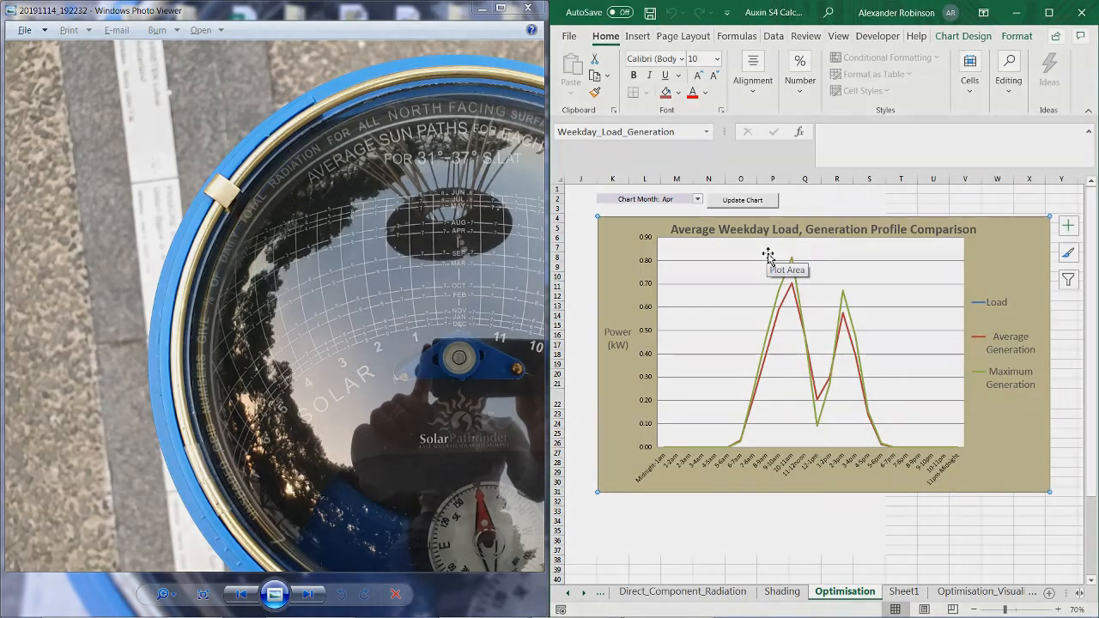